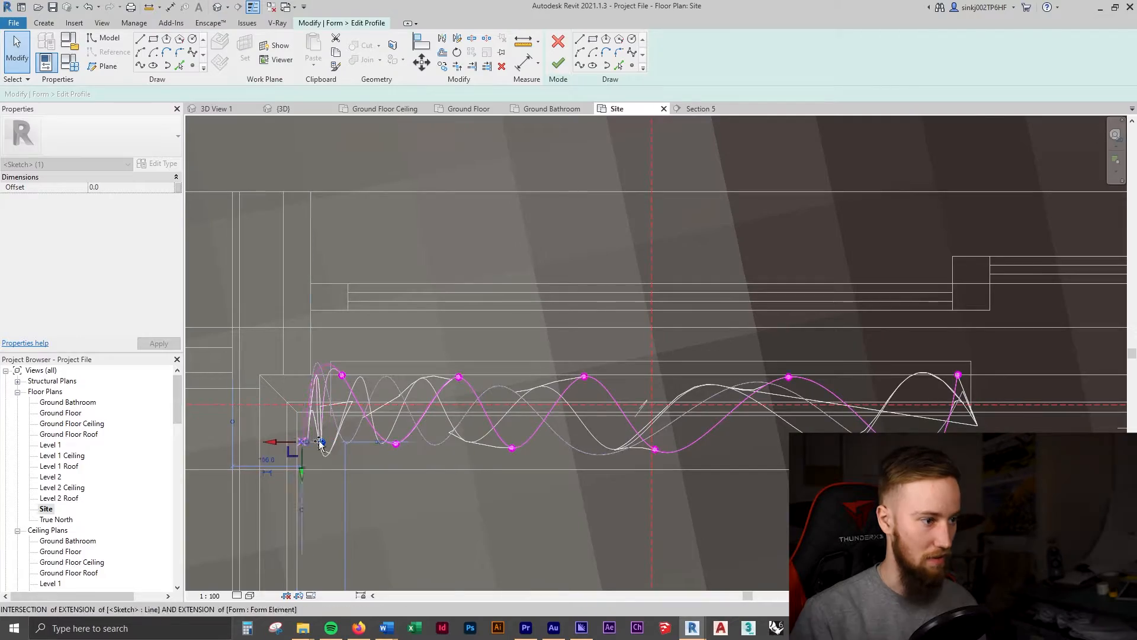
Exit the sketch and switch to the house project showing its 3D site model
left_click(209, 22)
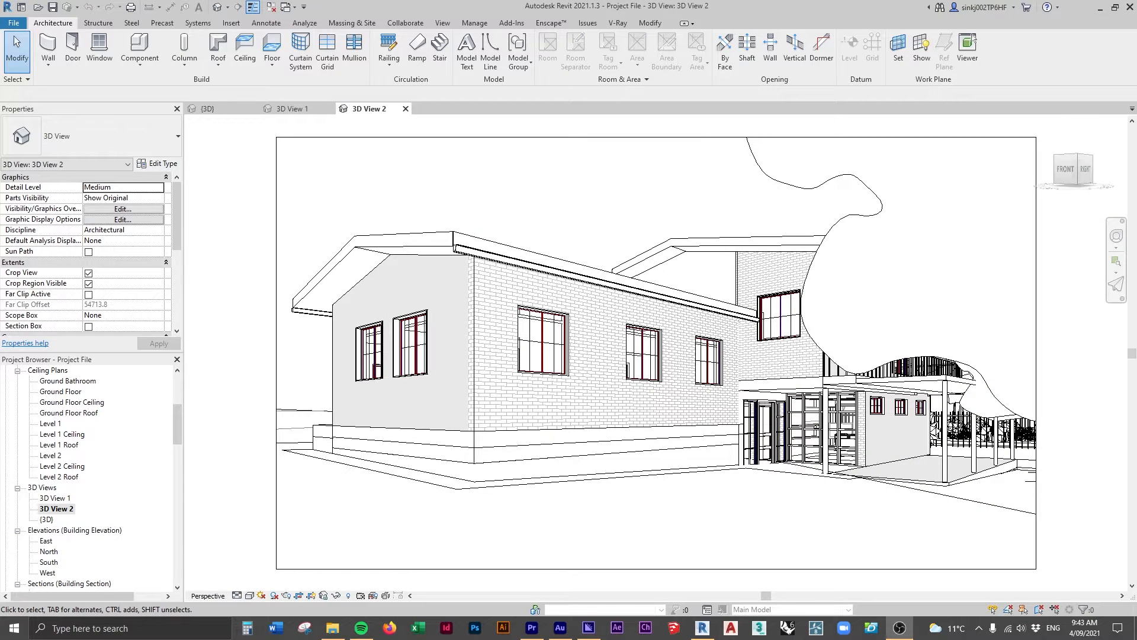
mouse_move(248, 449)
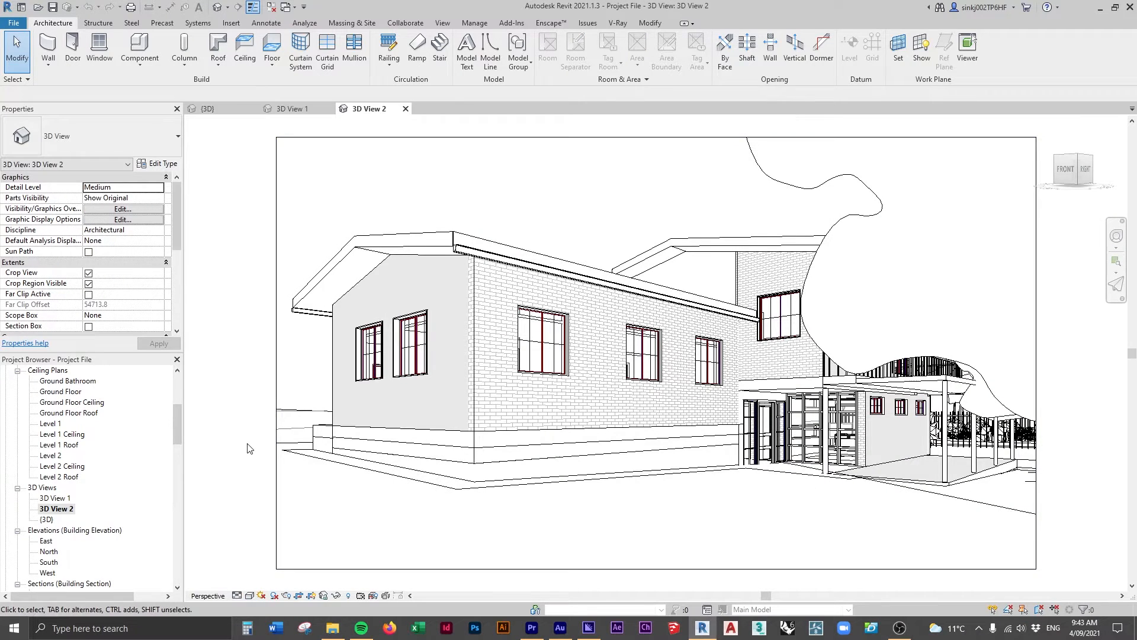
double_click(55, 498)
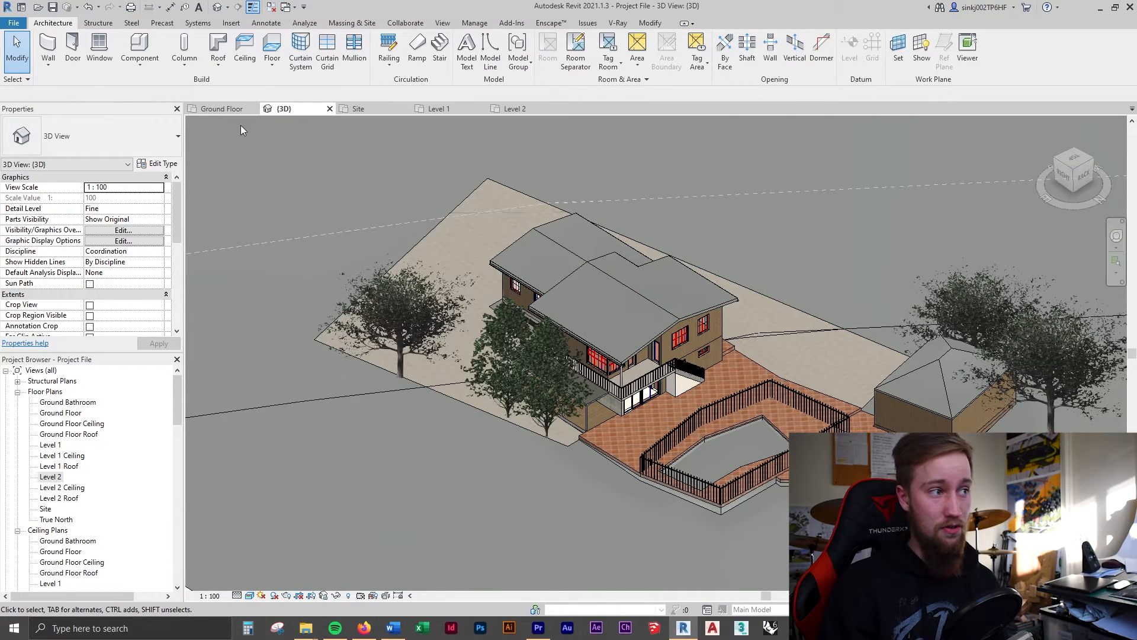
Toggle between the {3D} view and Ground Floor plan, ending on the Ground Floor plan
left_click(223, 108)
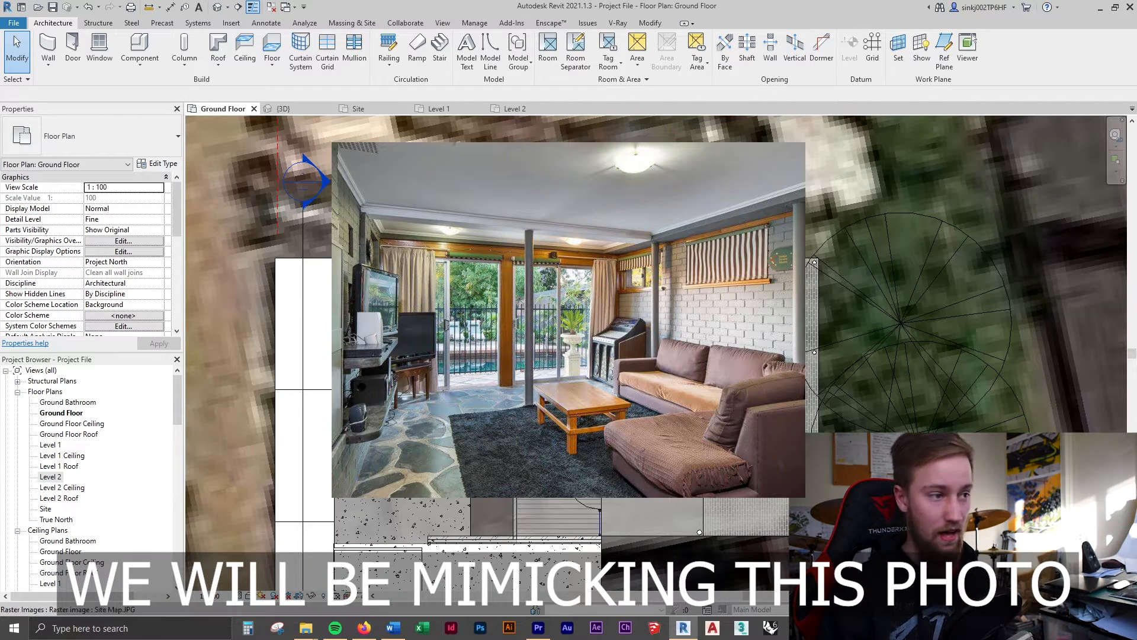
left_click(282, 108)
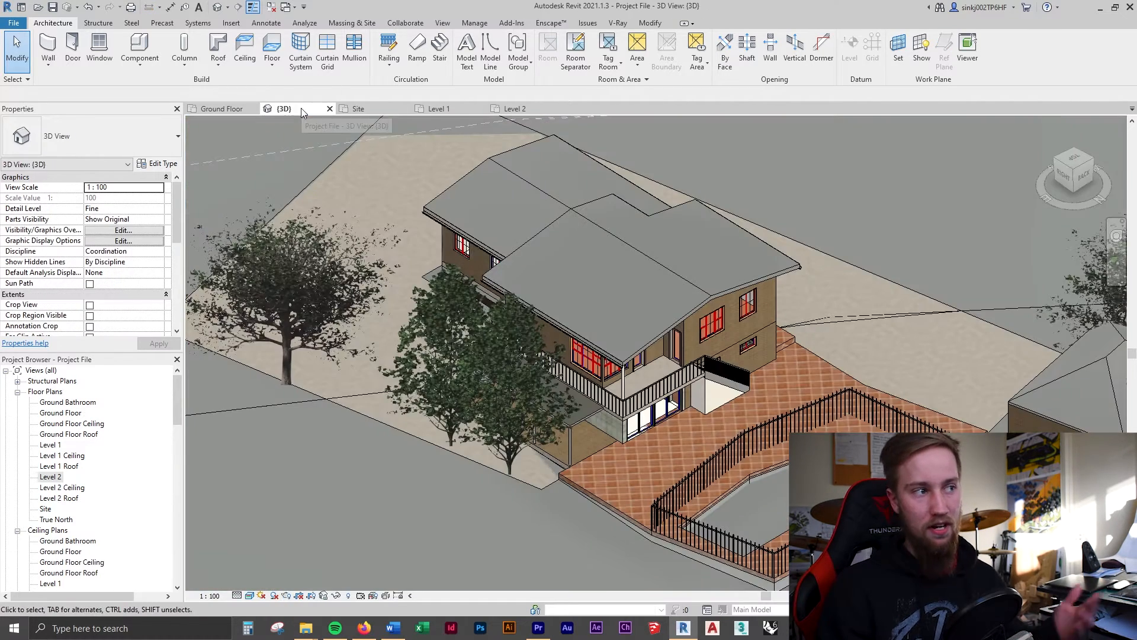
left_click(645, 413)
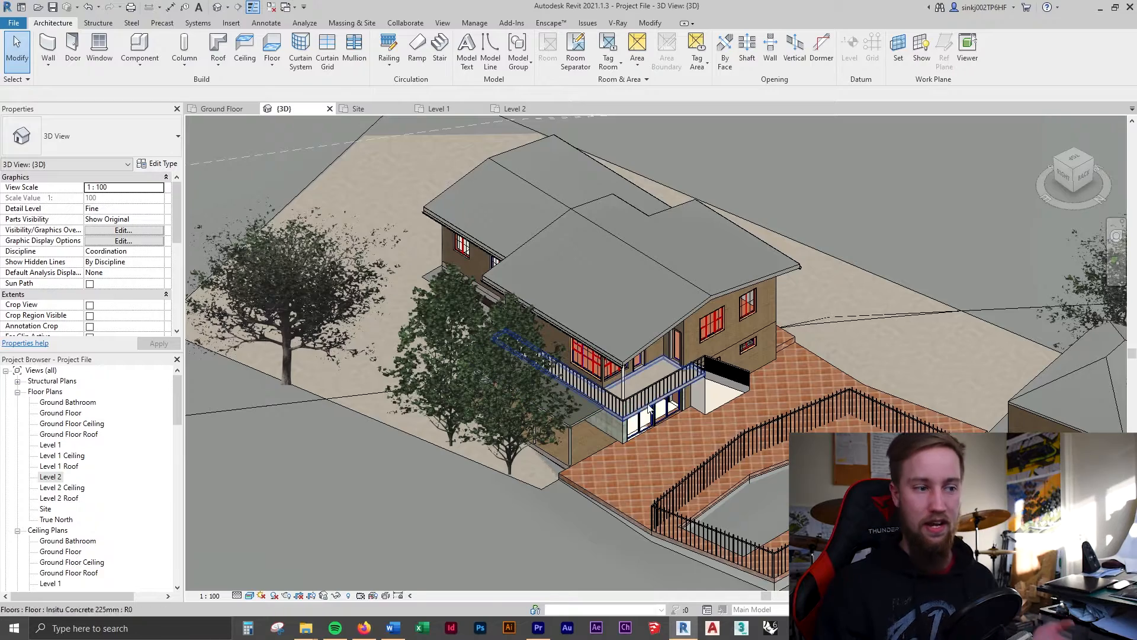
left_click(221, 108)
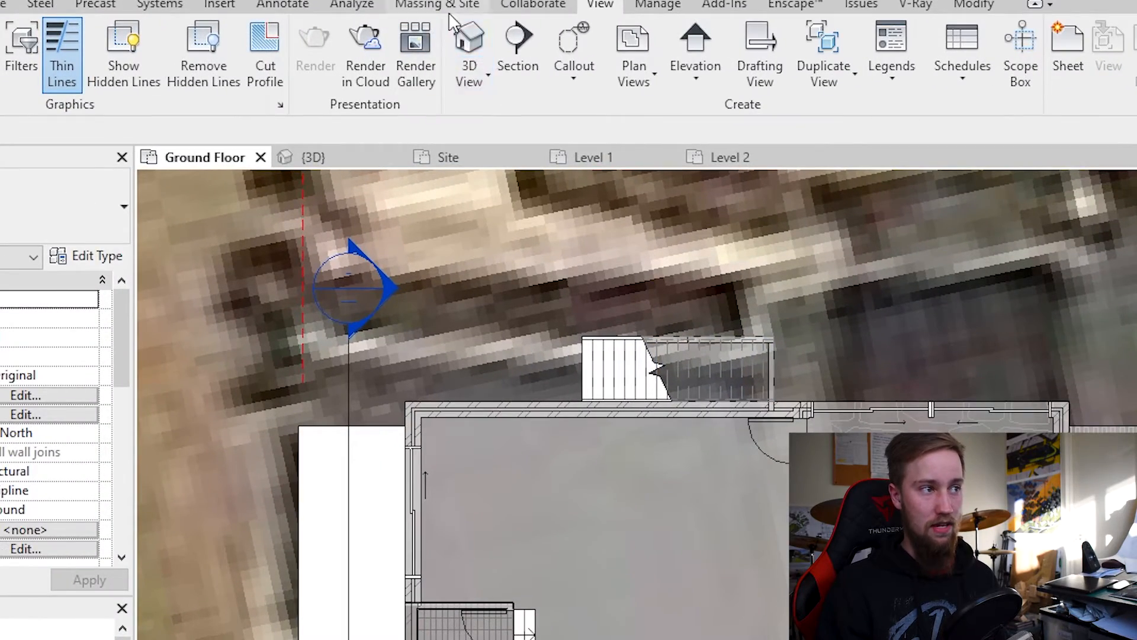
Return to the Ground Floor plan and start placing a perspective camera from View > 3D View
left_click(312, 156)
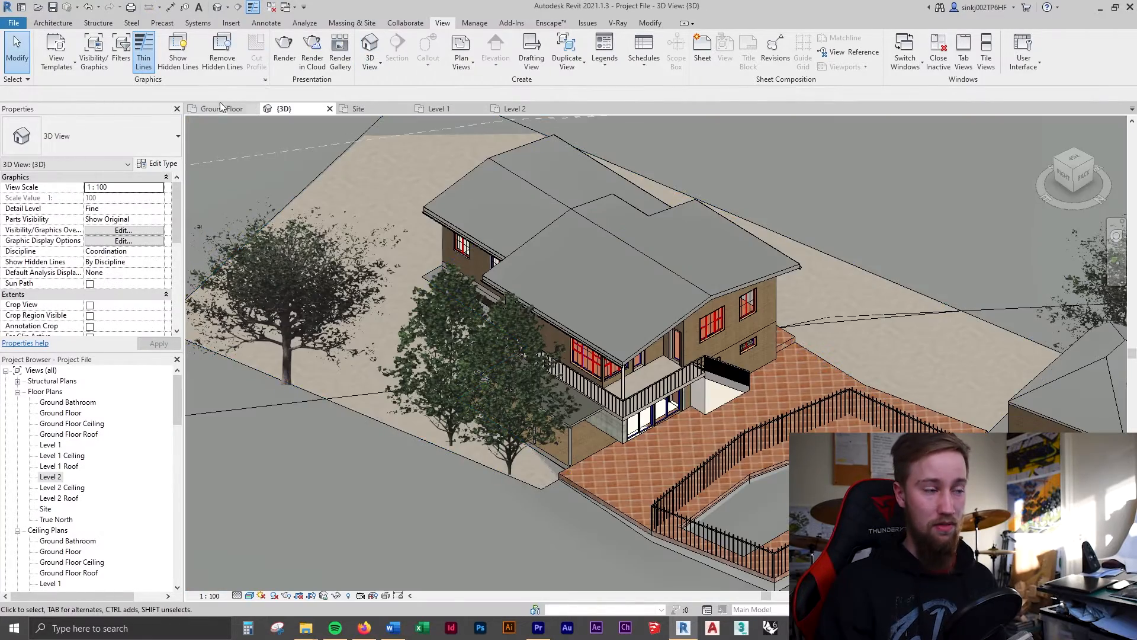
left_click(221, 107)
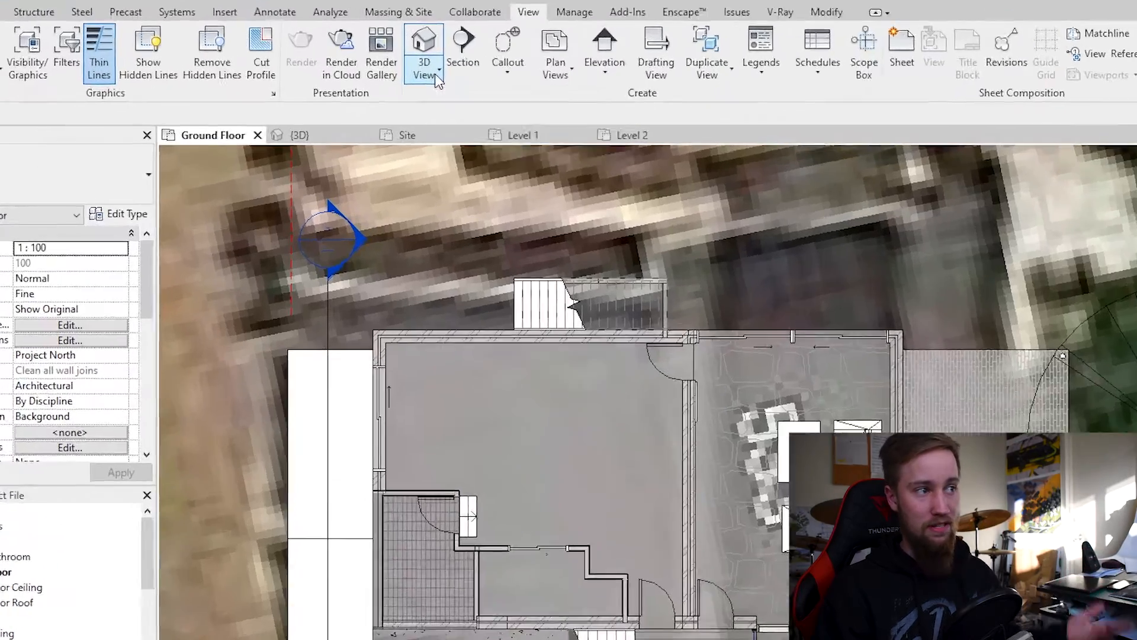
left_click(424, 55)
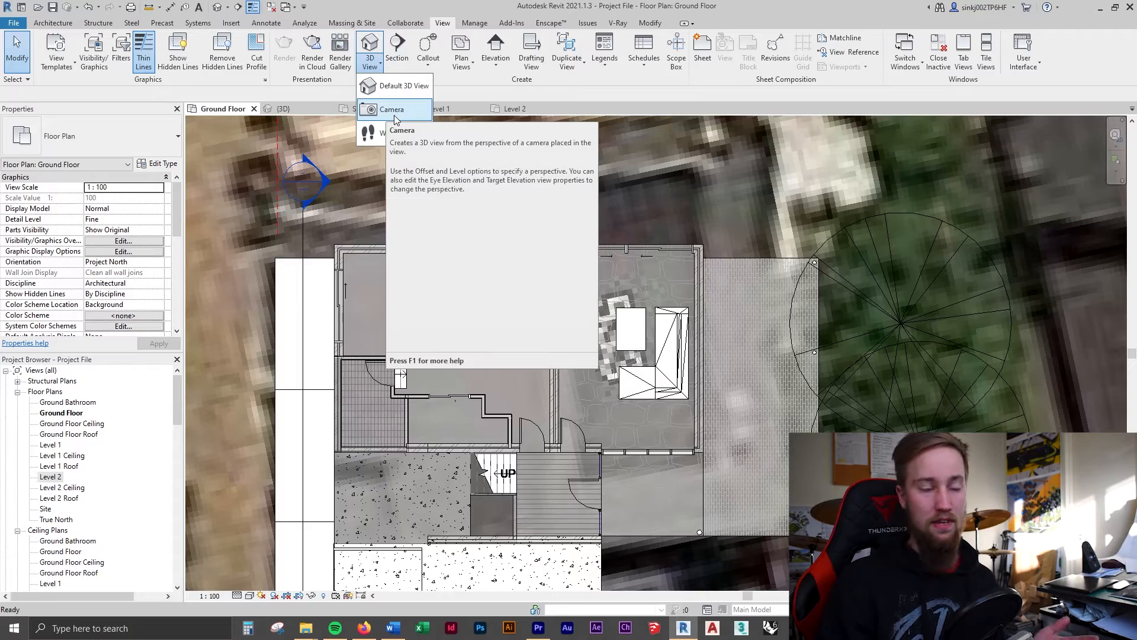
left_click(392, 109)
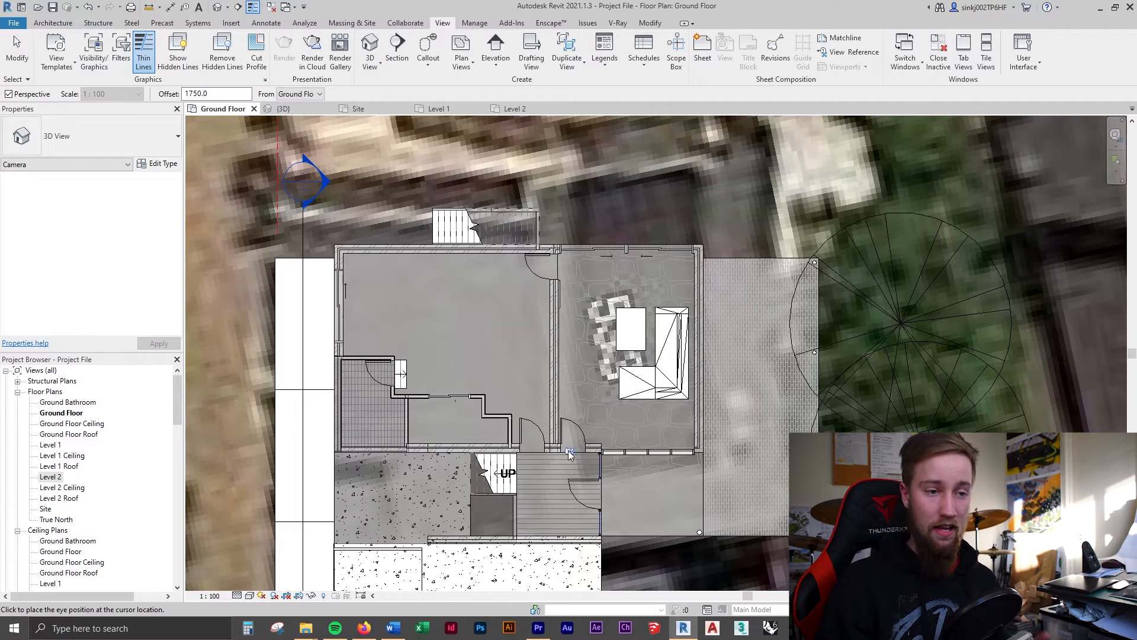
mouse_move(572, 450)
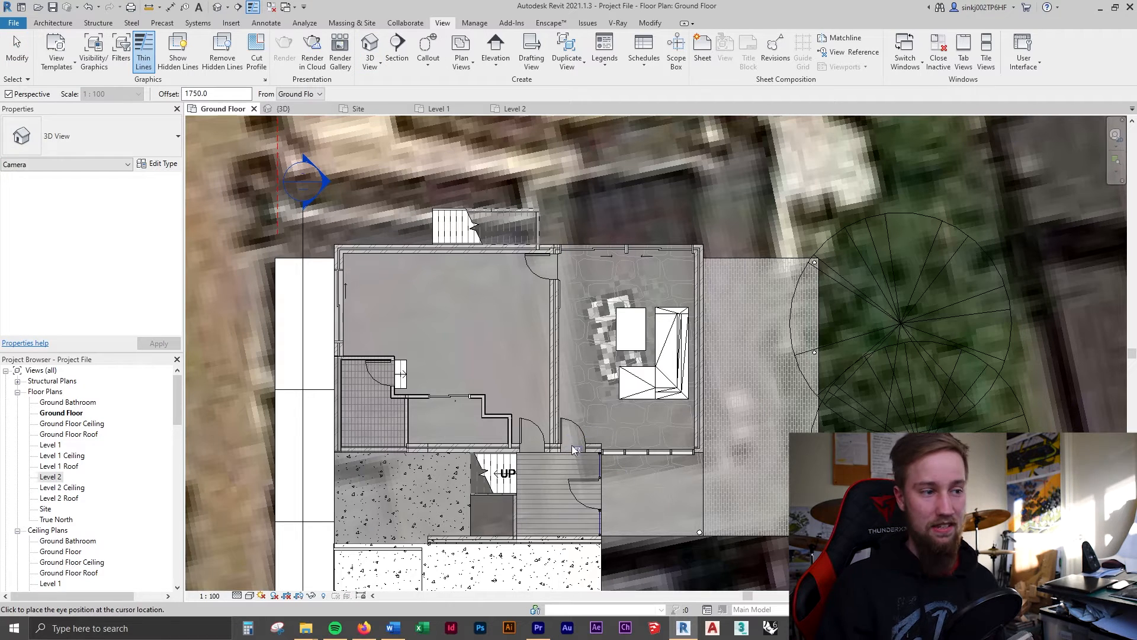
mouse_move(572, 444)
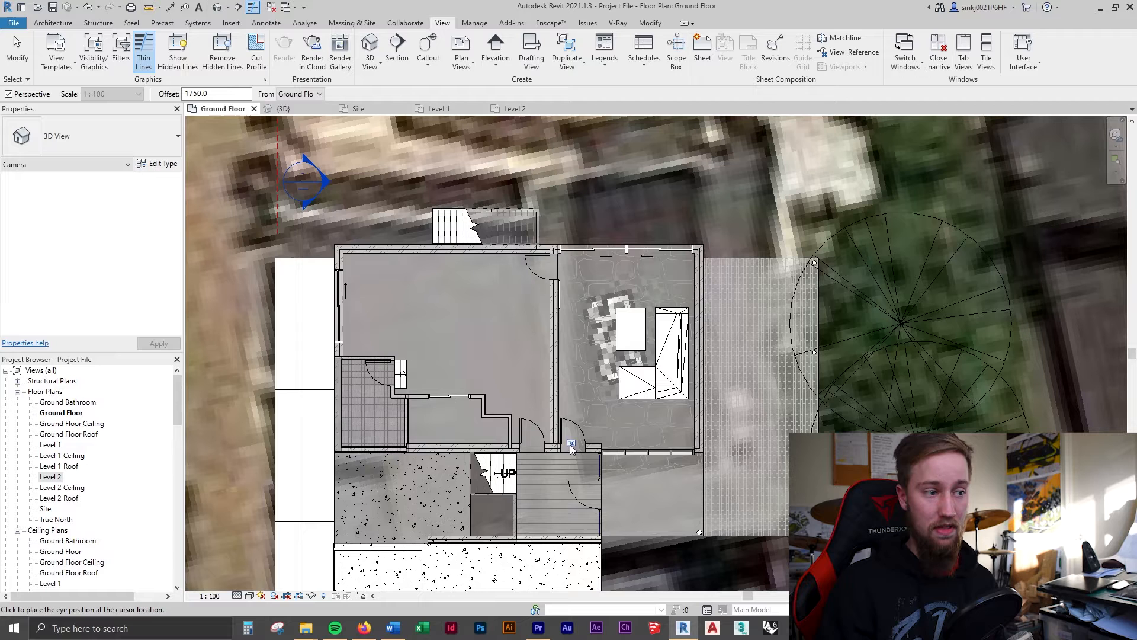
mouse_move(575, 424)
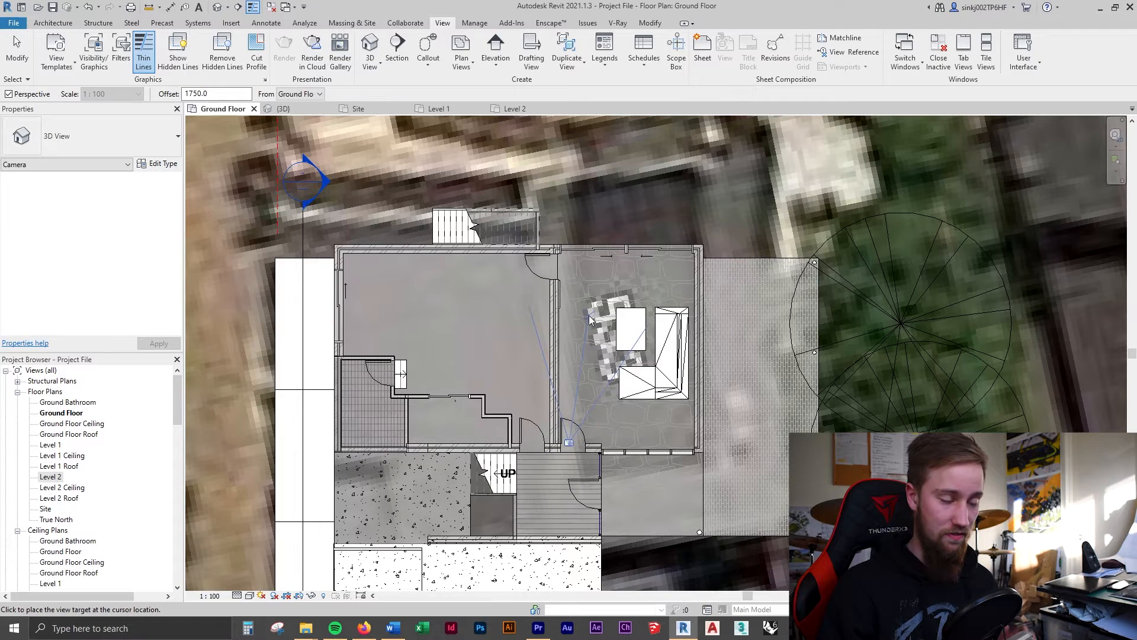
mouse_move(688, 181)
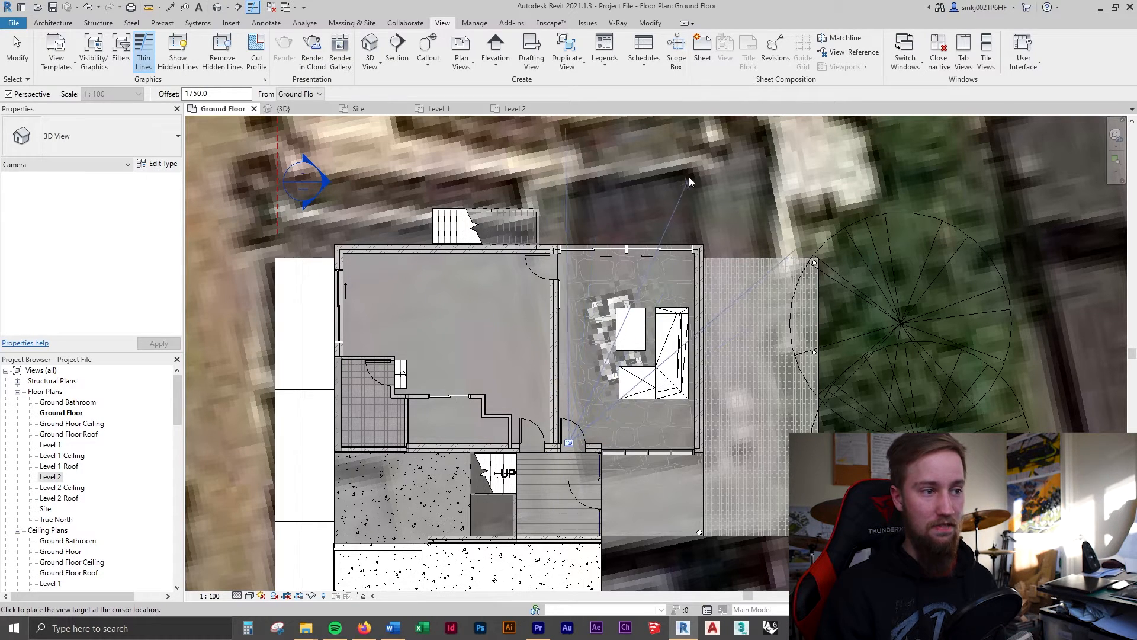
mouse_move(653, 206)
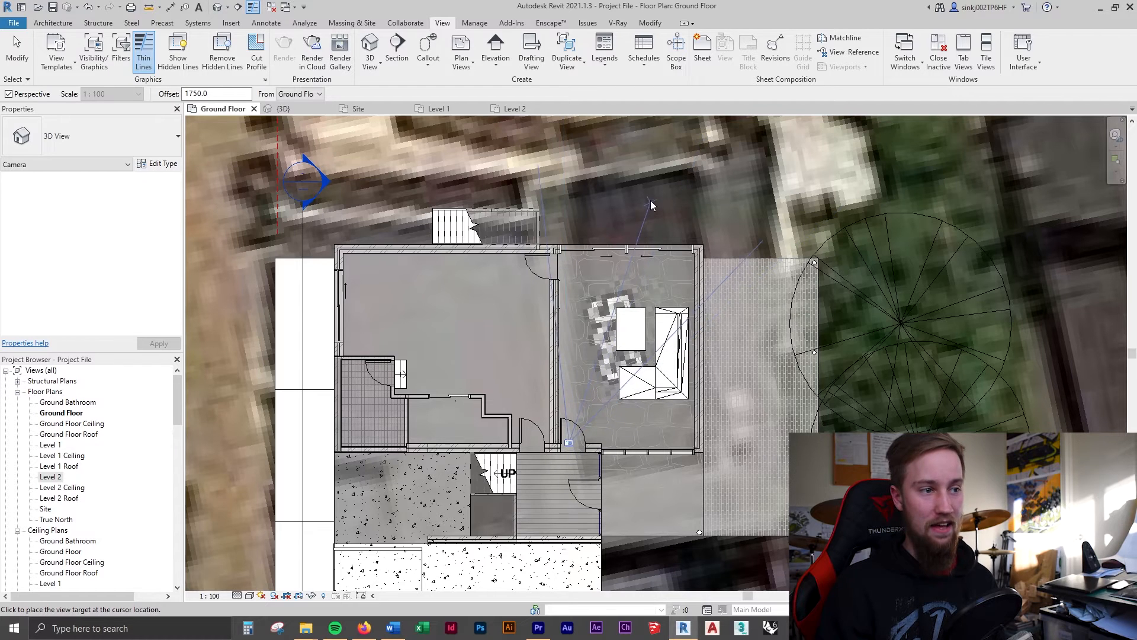
mouse_move(695, 161)
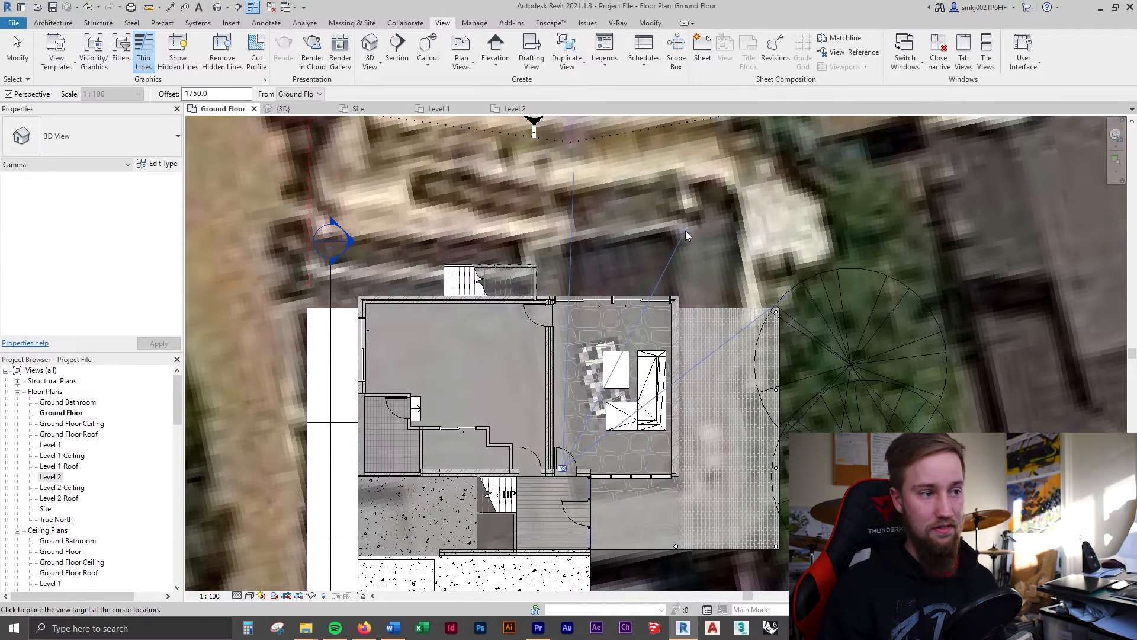
mouse_move(668, 261)
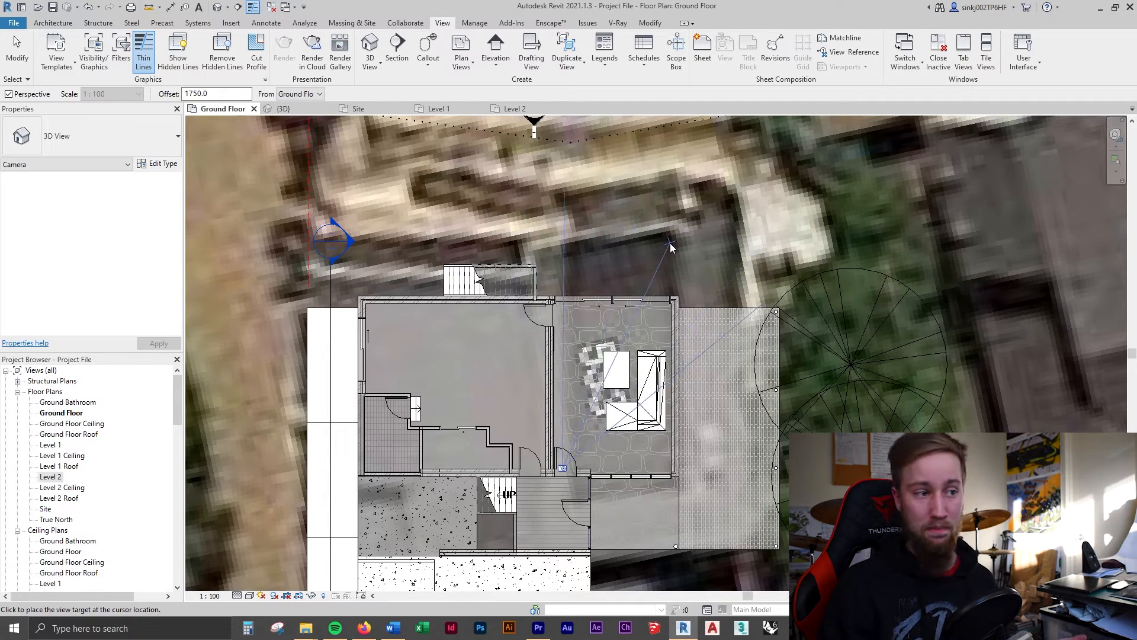
mouse_move(665, 272)
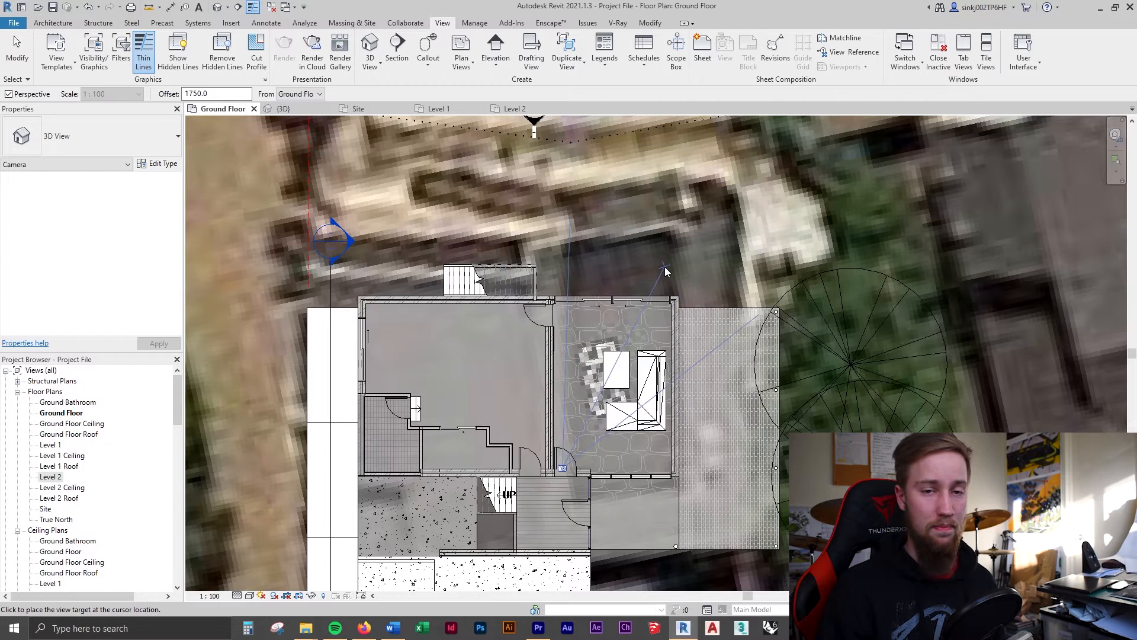
mouse_move(702, 159)
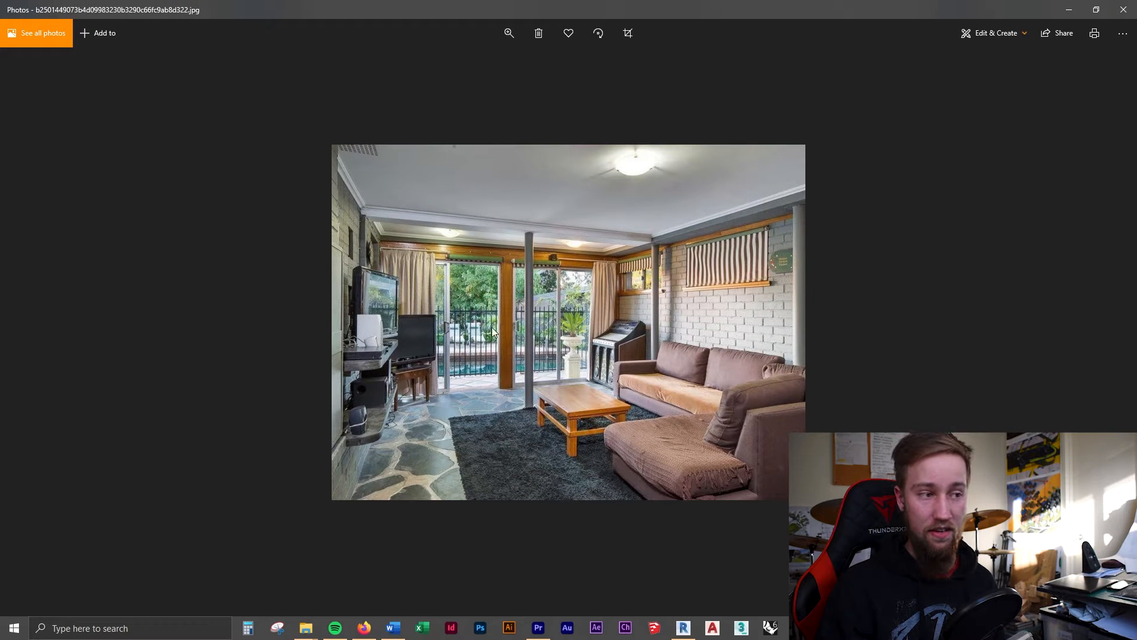
mouse_move(347, 361)
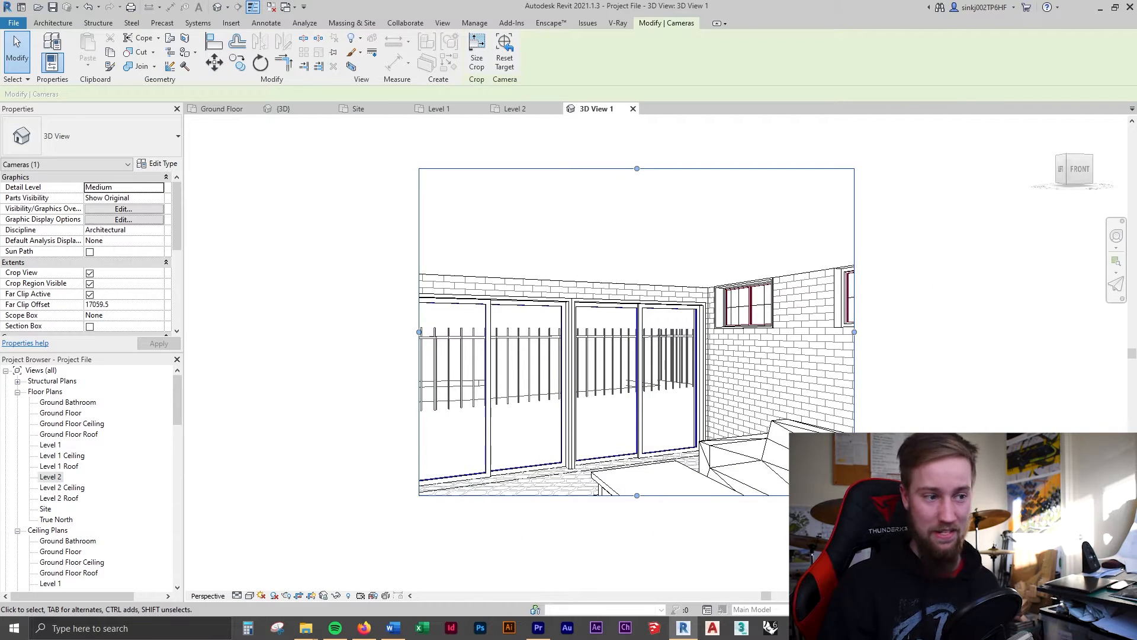
mouse_move(637, 496)
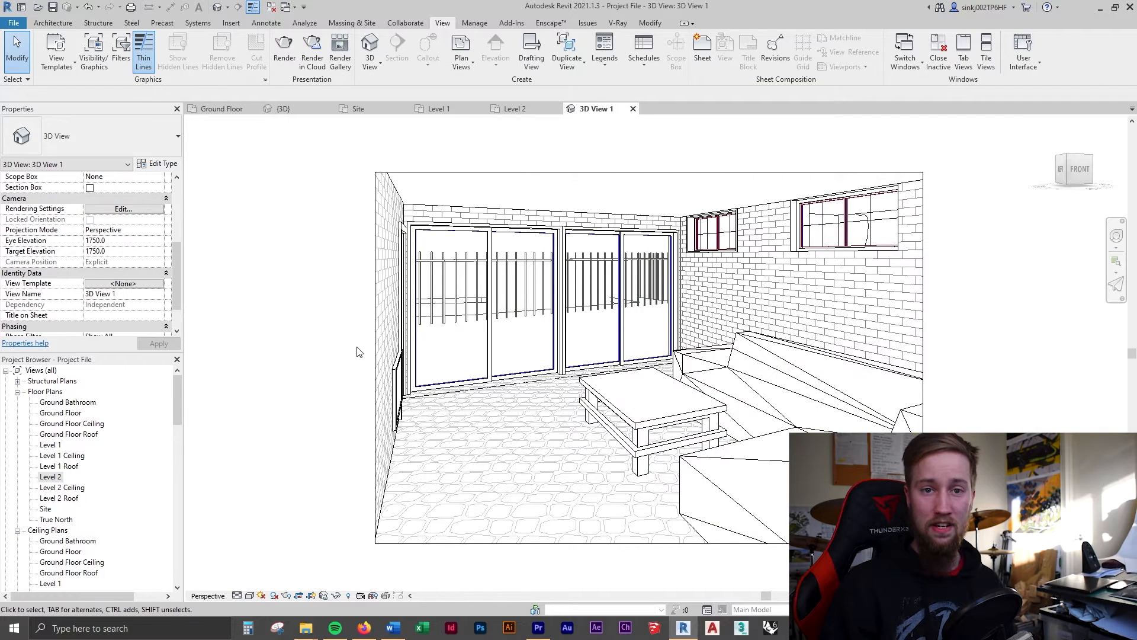
mouse_move(477, 451)
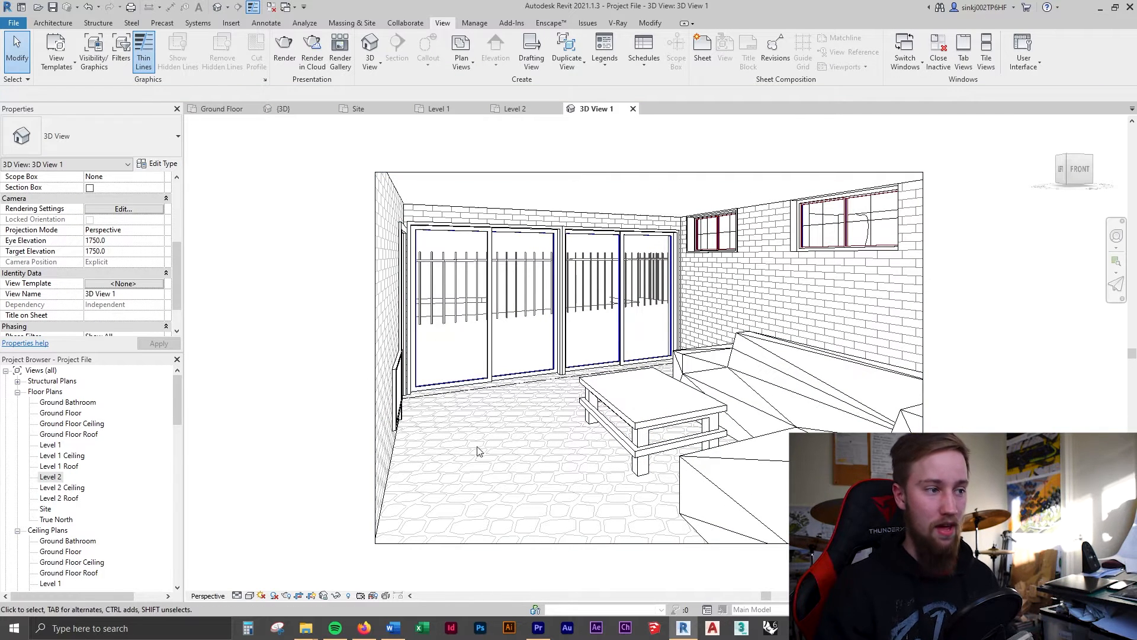
Set 3D View 1's projection mode to Perspective and select its 1750 eye height
scroll("down", 3)
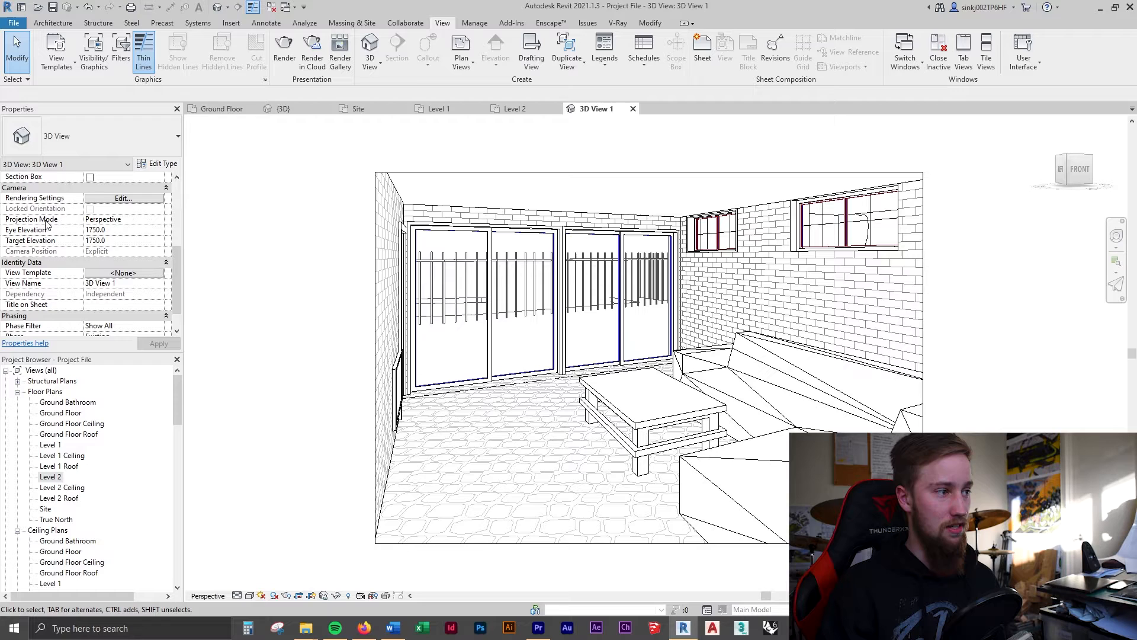
left_click(161, 219)
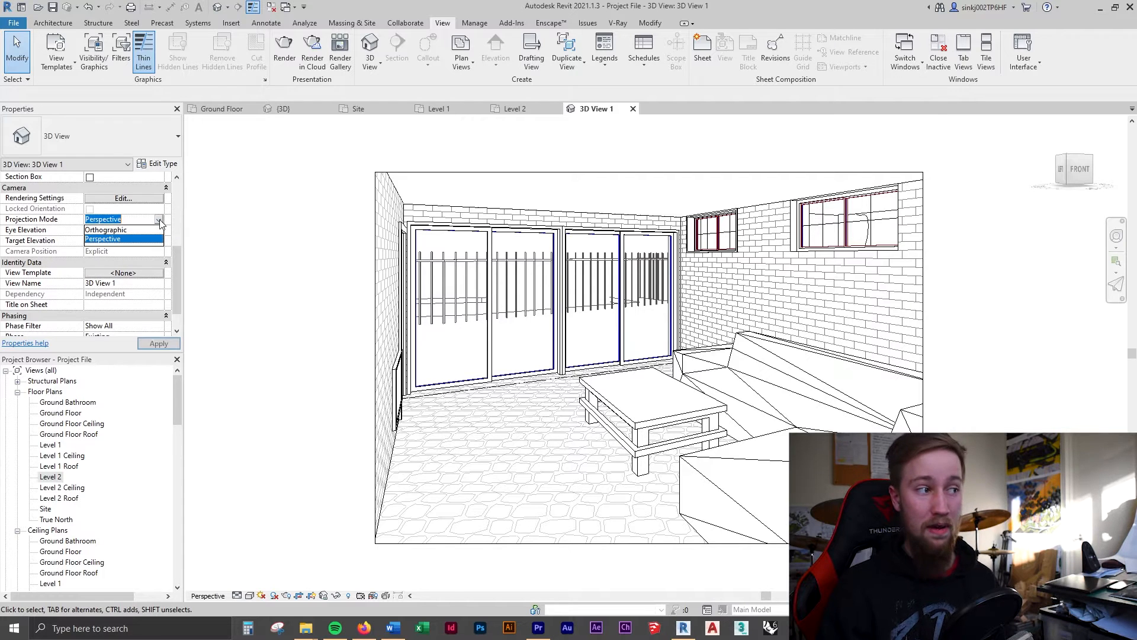
left_click(106, 230)
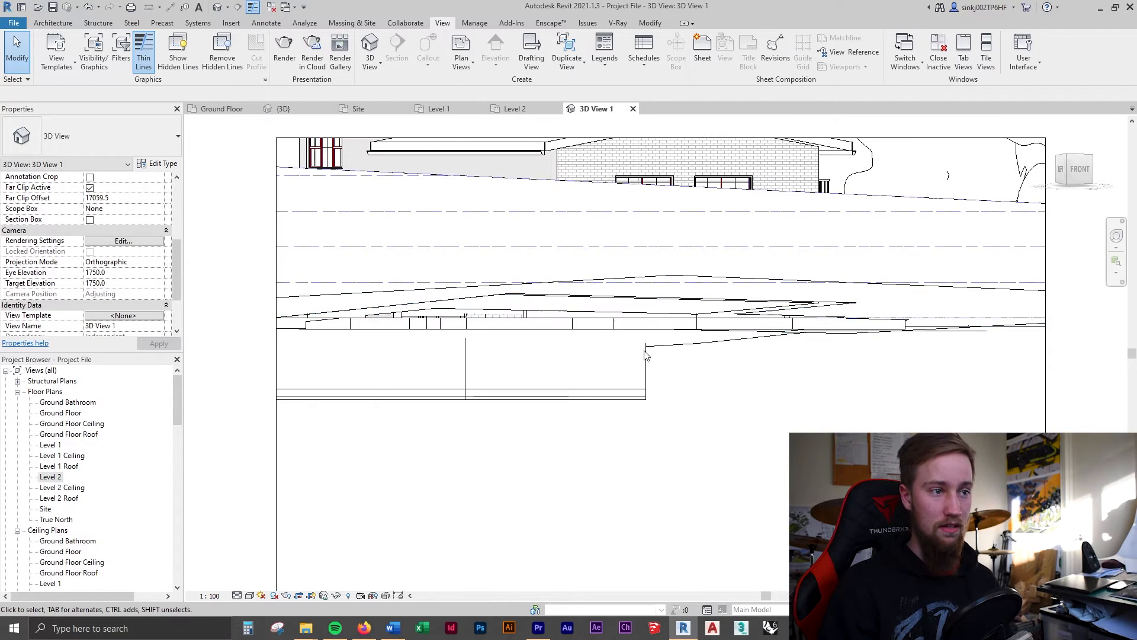
left_click(123, 261)
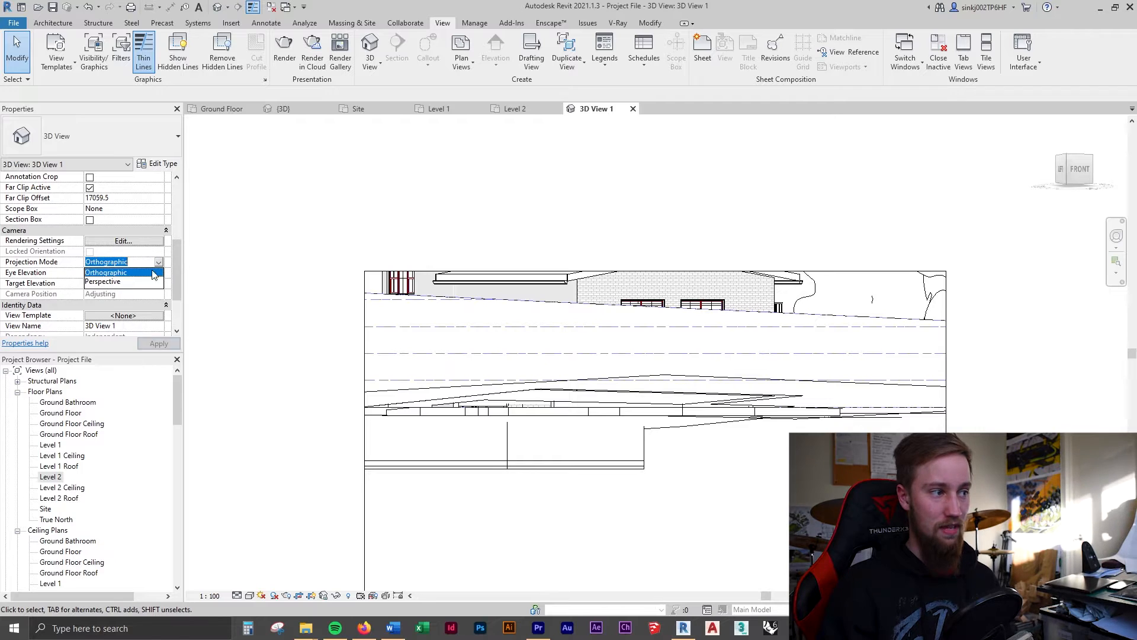
left_click(103, 281)
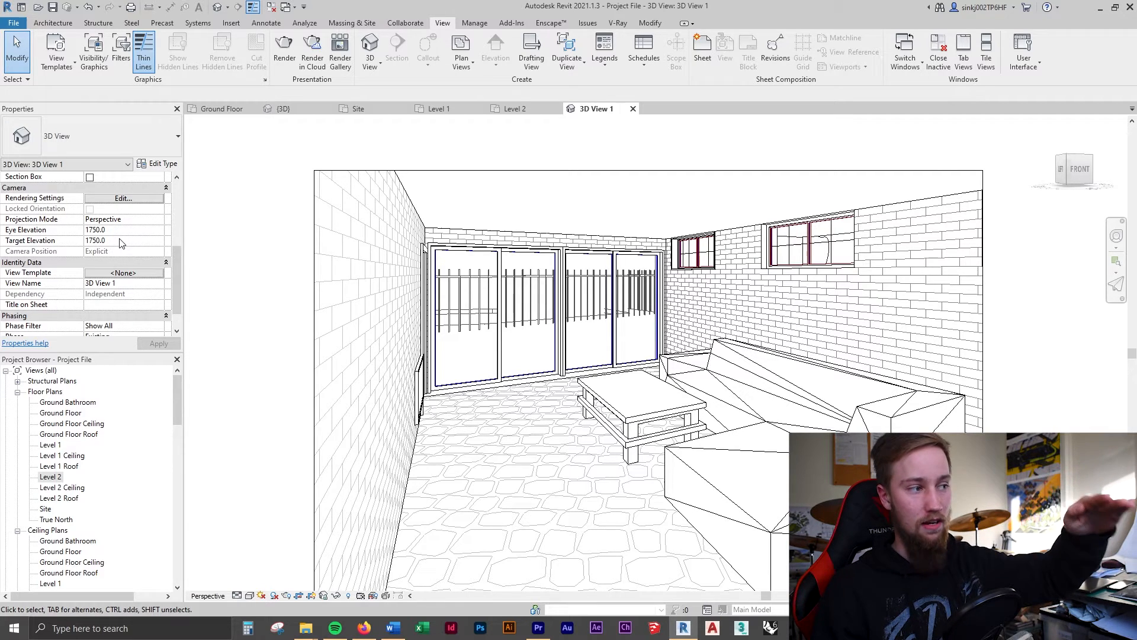
mouse_move(43, 258)
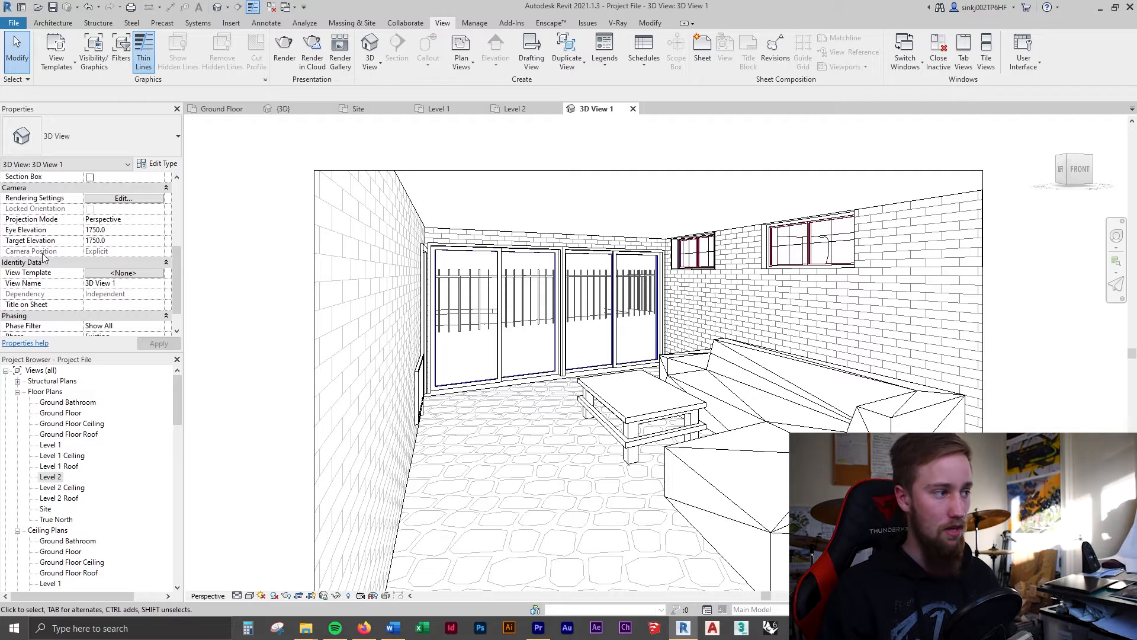
mouse_move(40, 252)
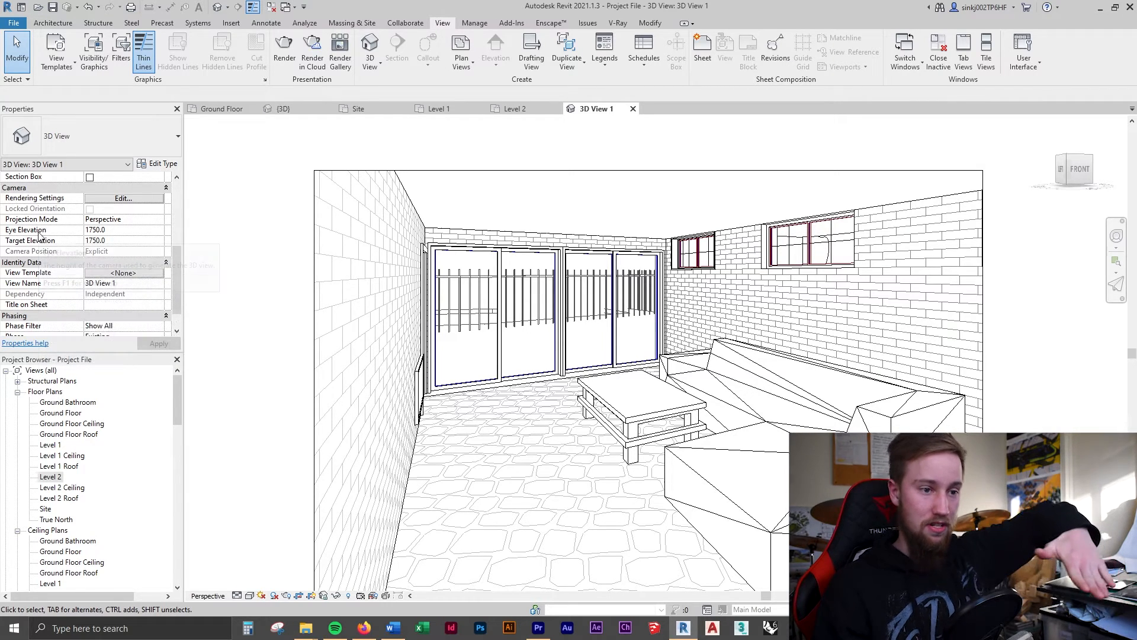
mouse_move(33, 240)
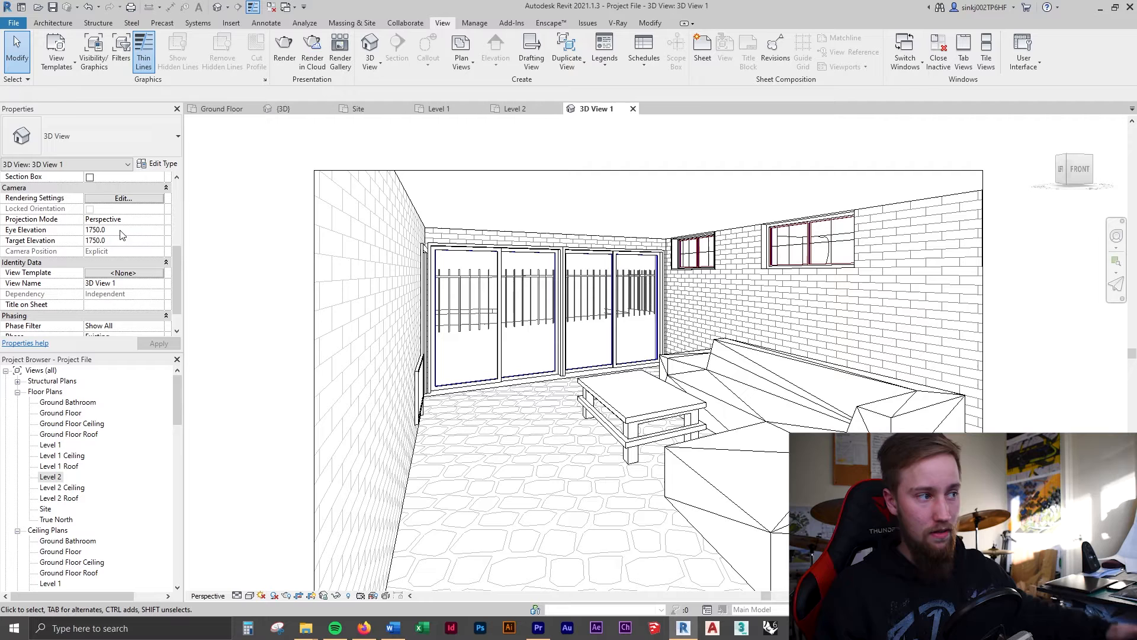
triple_click(94, 230)
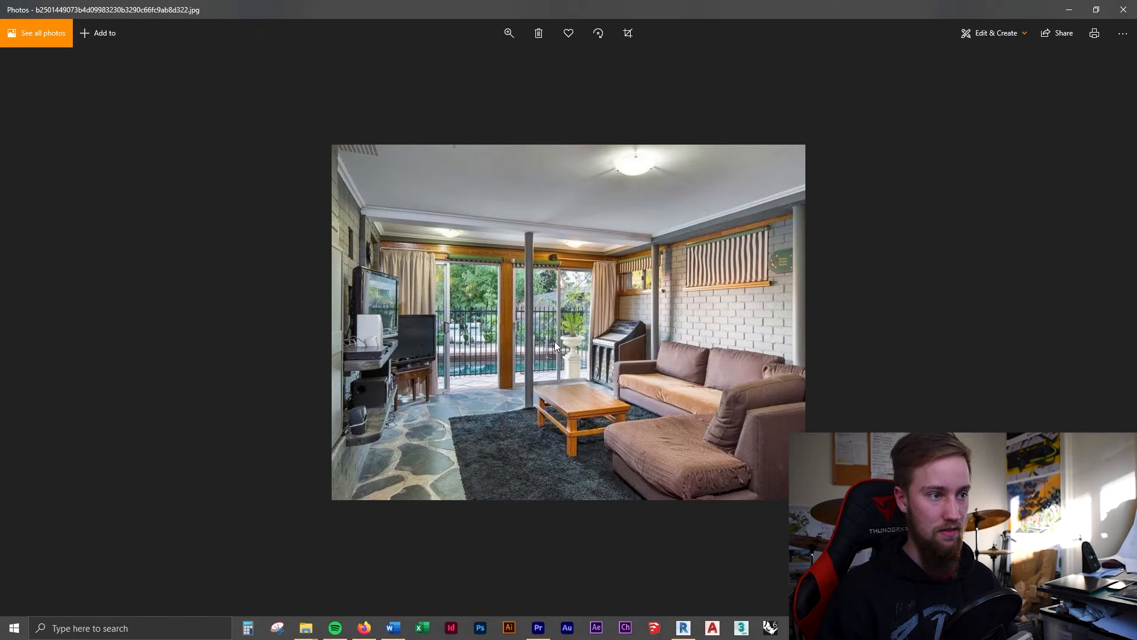
mouse_move(497, 355)
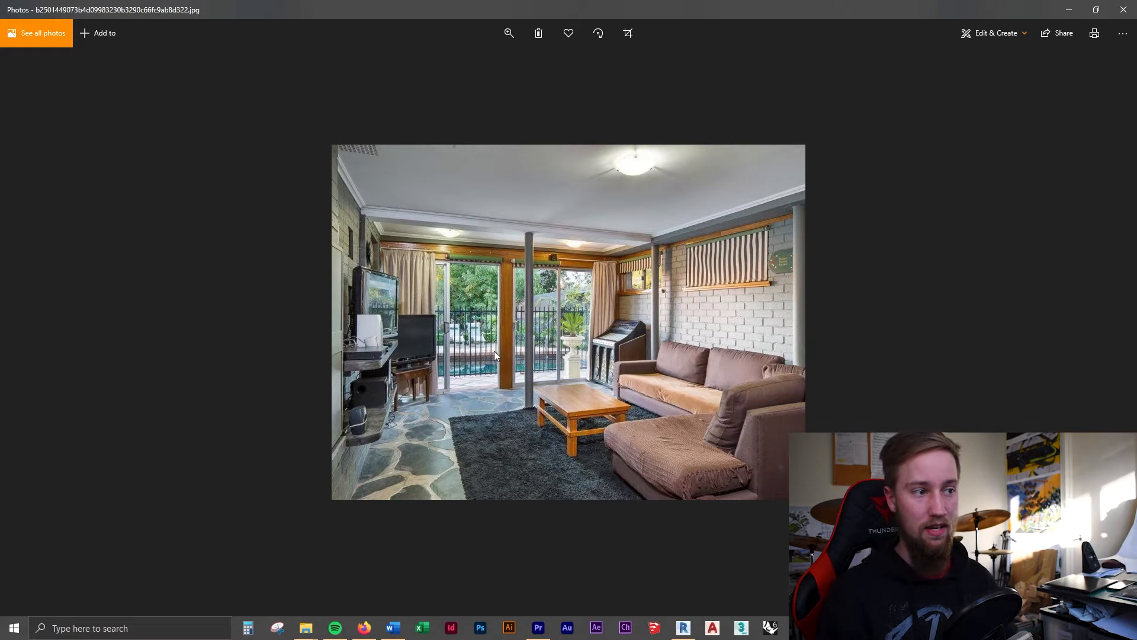
mouse_move(541, 333)
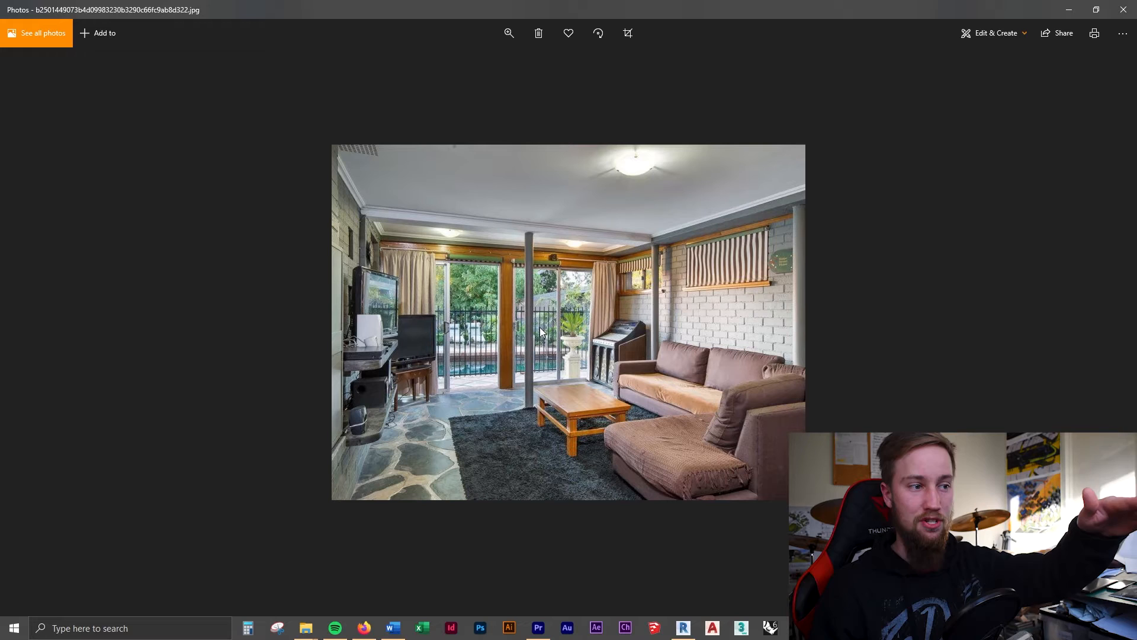
mouse_move(549, 316)
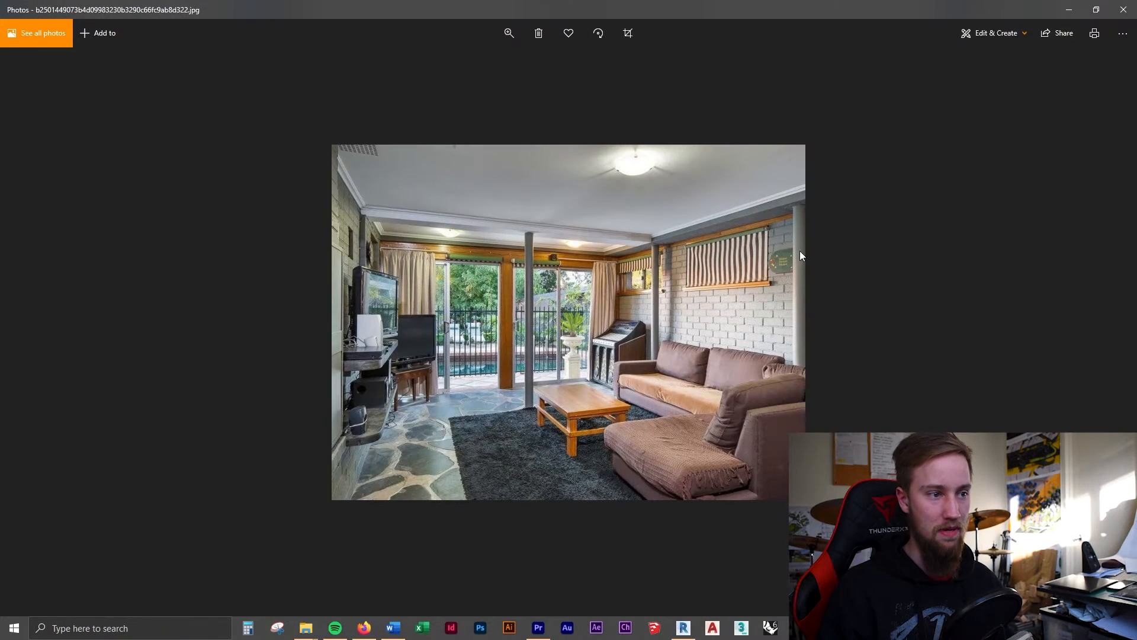
mouse_move(332, 151)
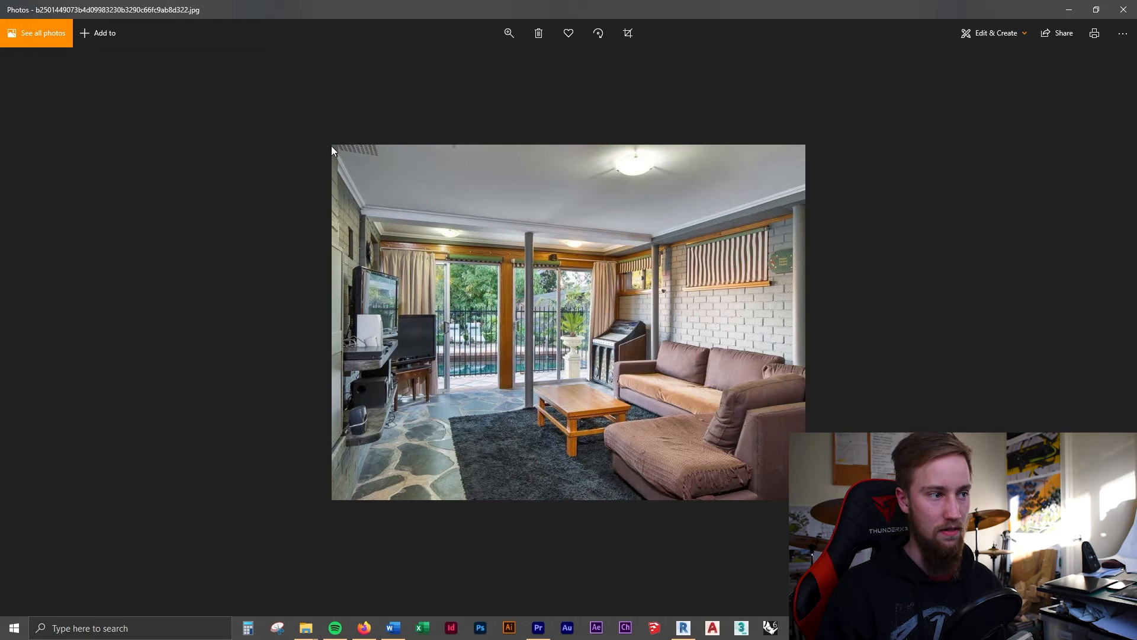
mouse_move(346, 440)
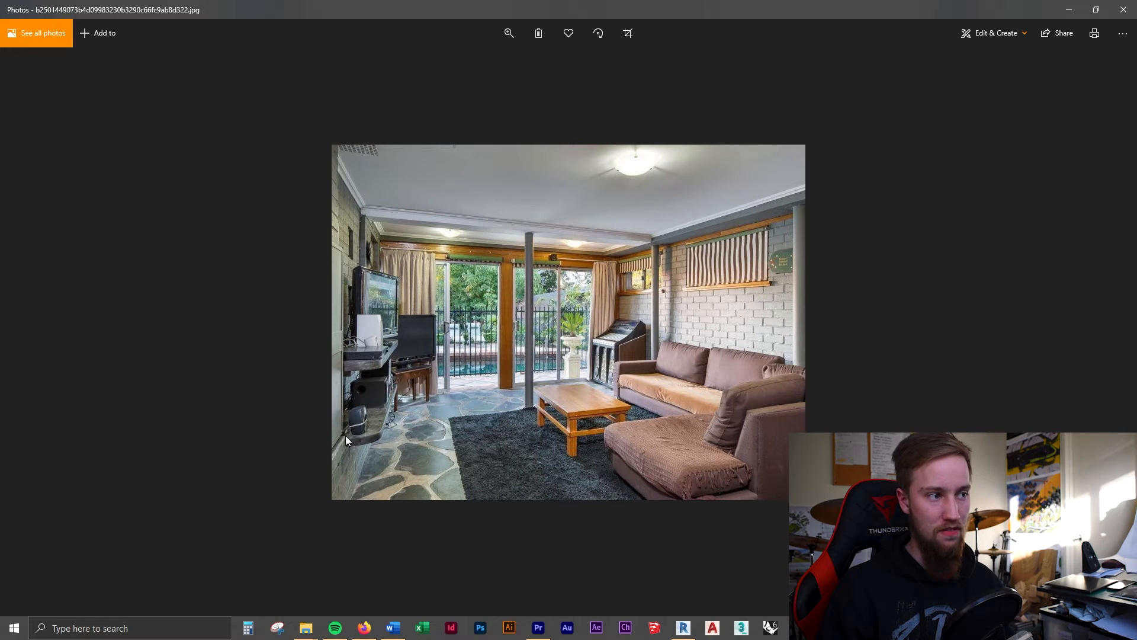
mouse_move(787, 145)
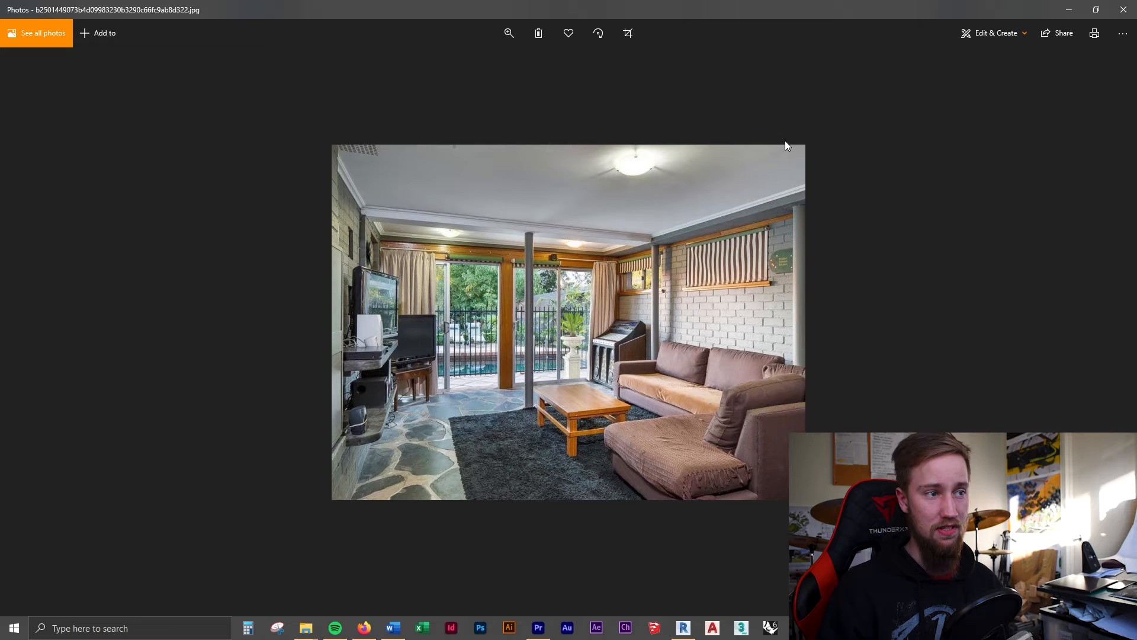
mouse_move(772, 250)
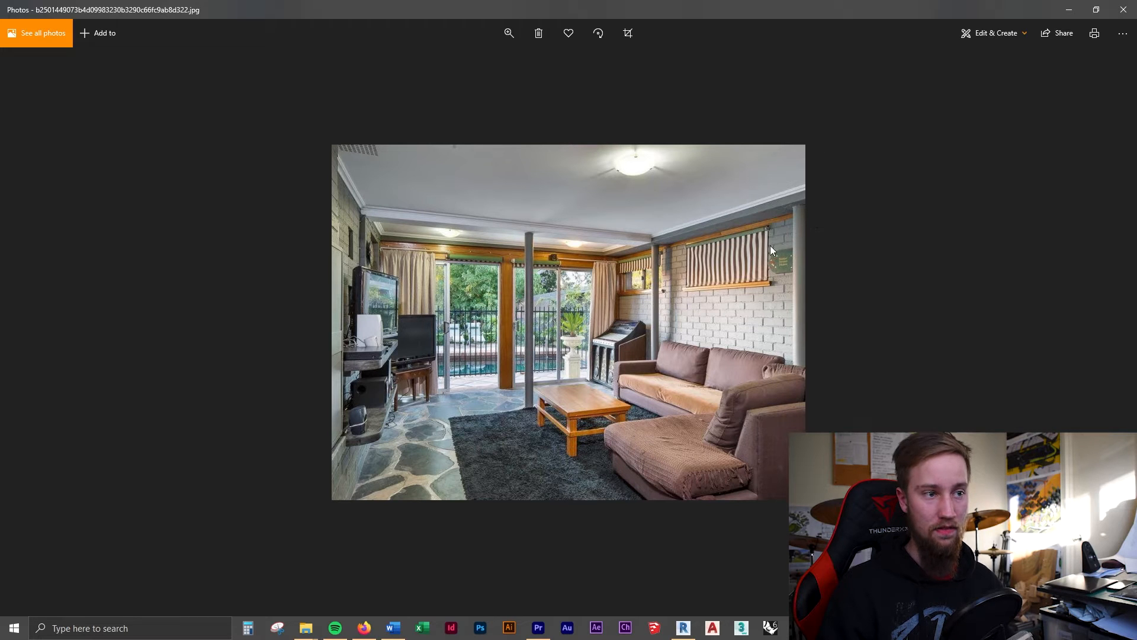
mouse_move(766, 283)
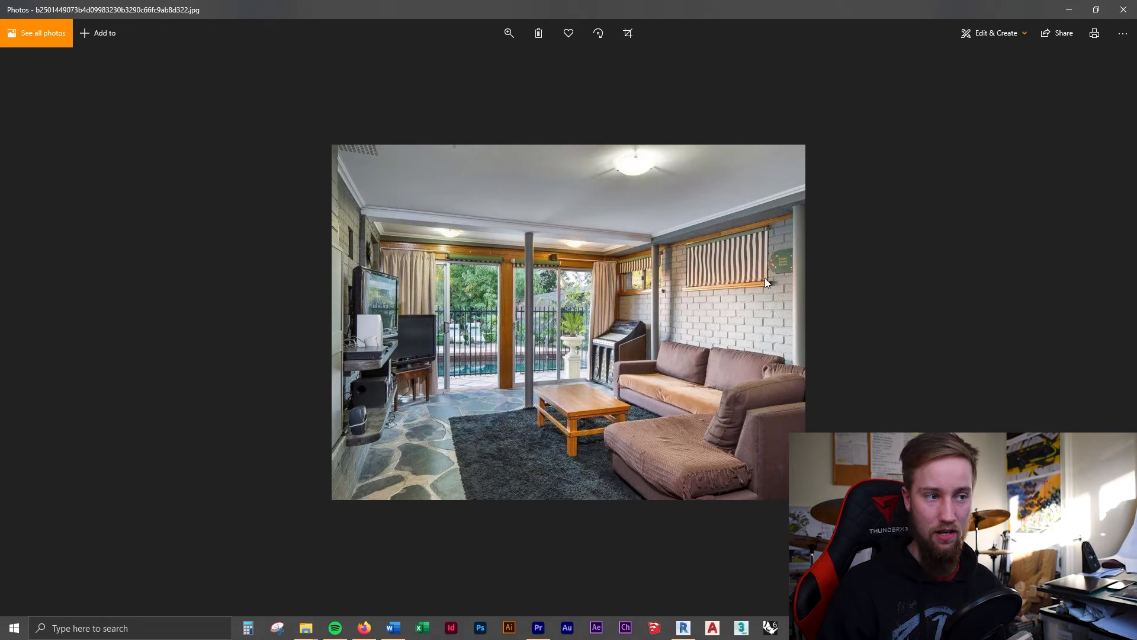
mouse_move(1050, 6)
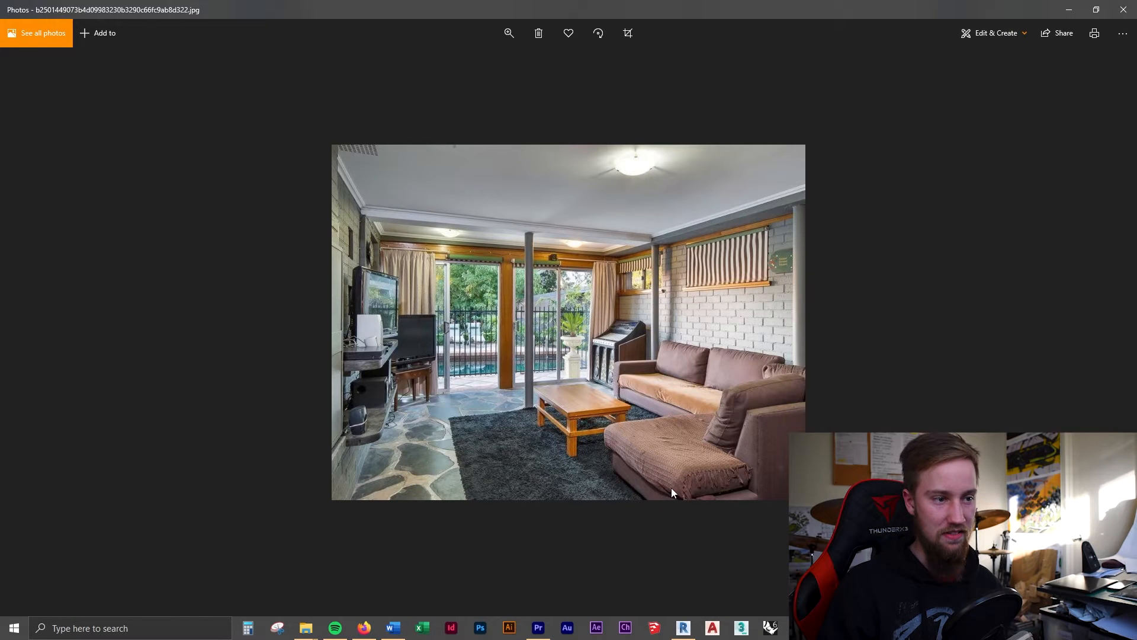
mouse_move(358, 511)
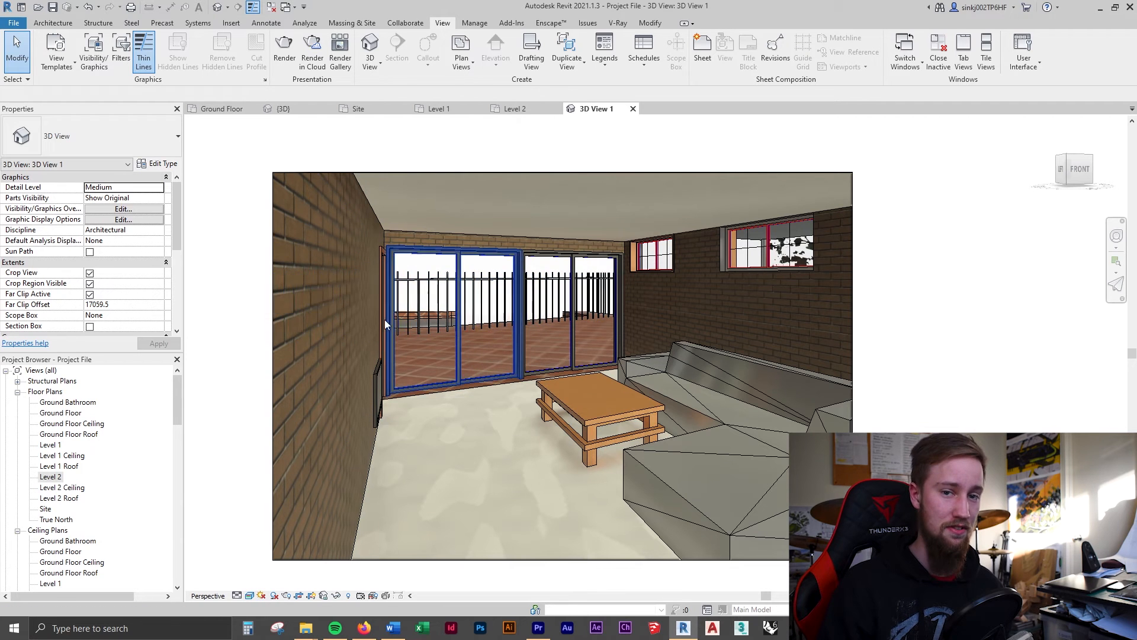
Turn off Far Clip Active and set the camera eye elevation to 1600.0
left_click(498, 327)
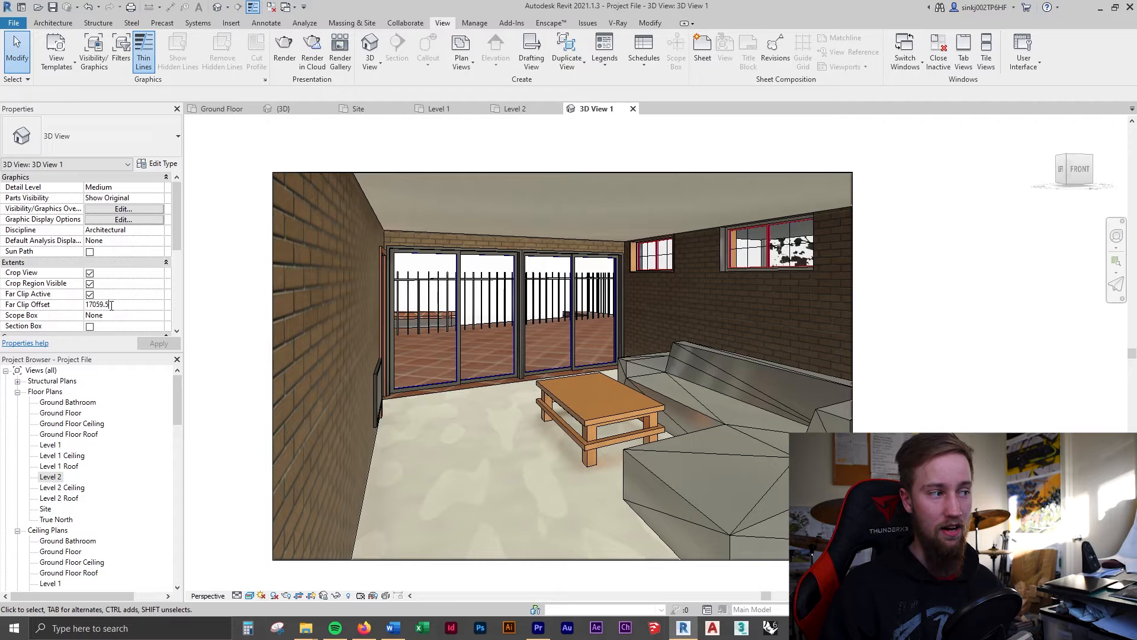
triple_click(98, 304)
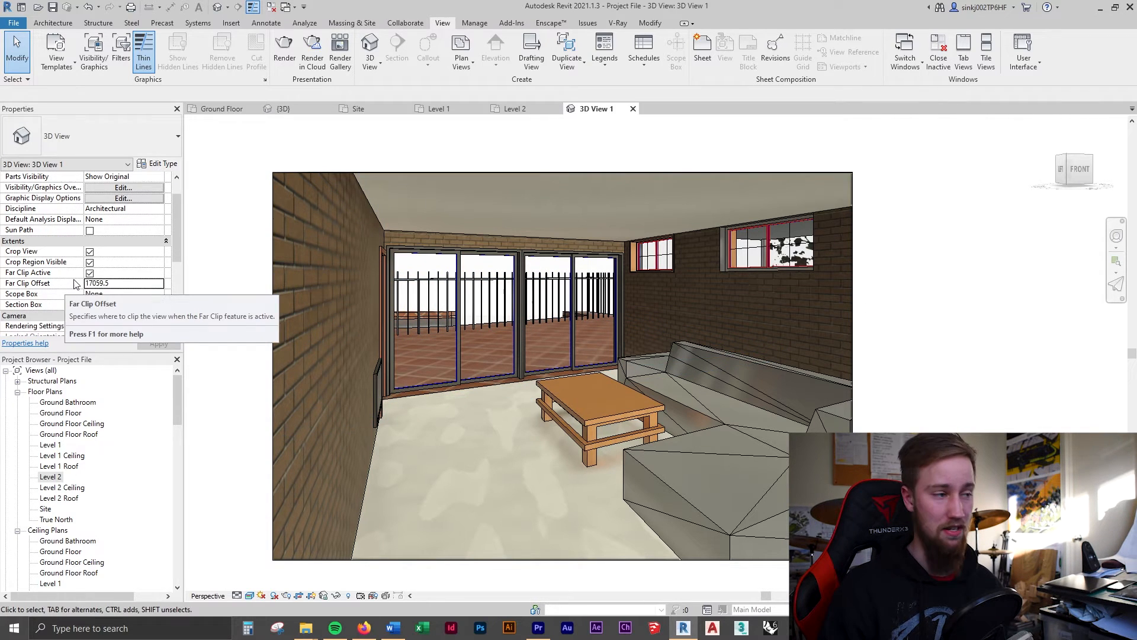
left_click(90, 272)
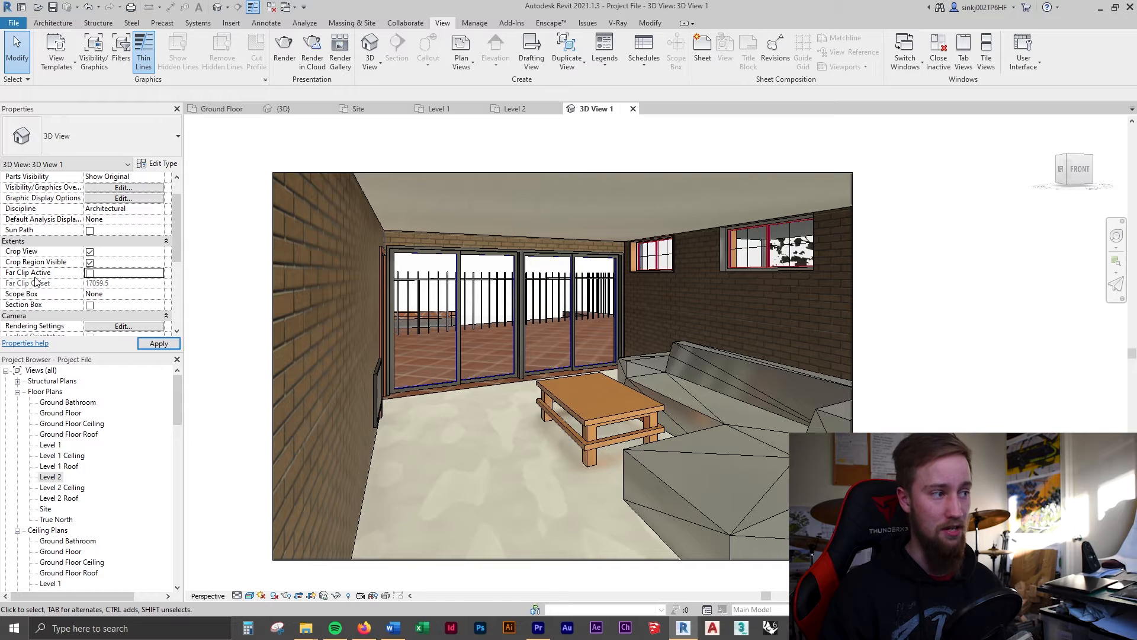
mouse_move(42, 272)
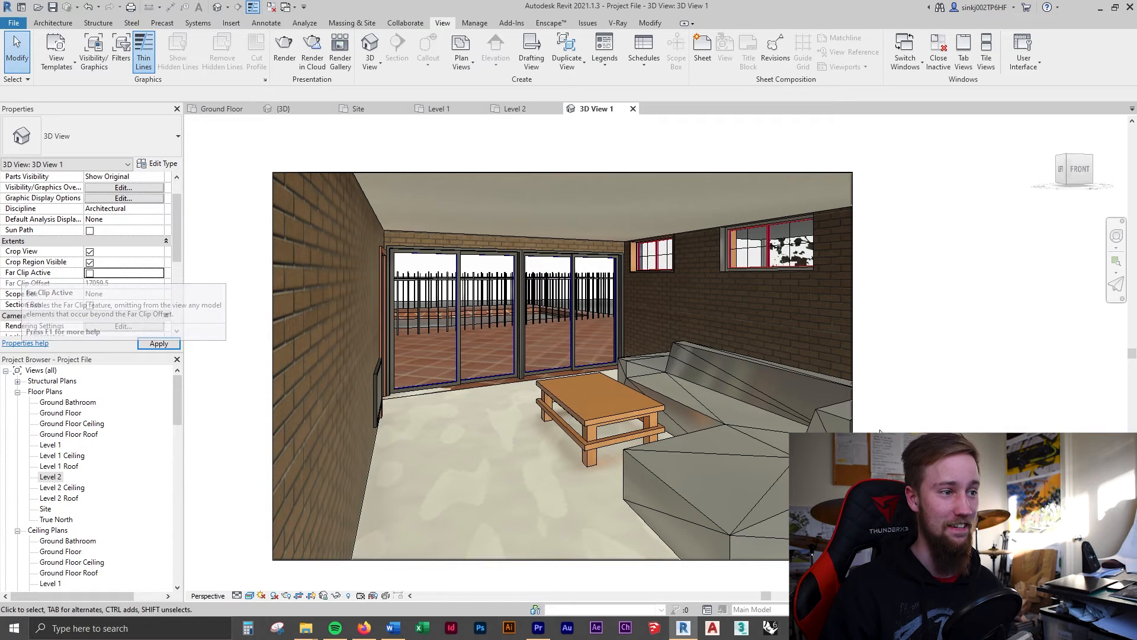
mouse_move(872, 363)
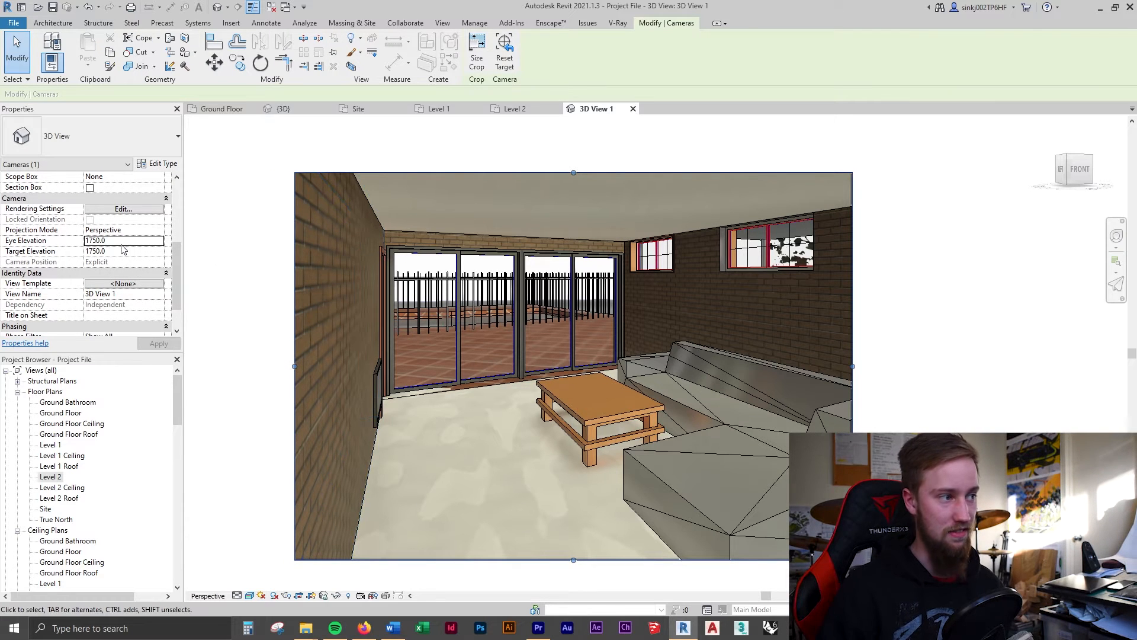
type("1600.0")
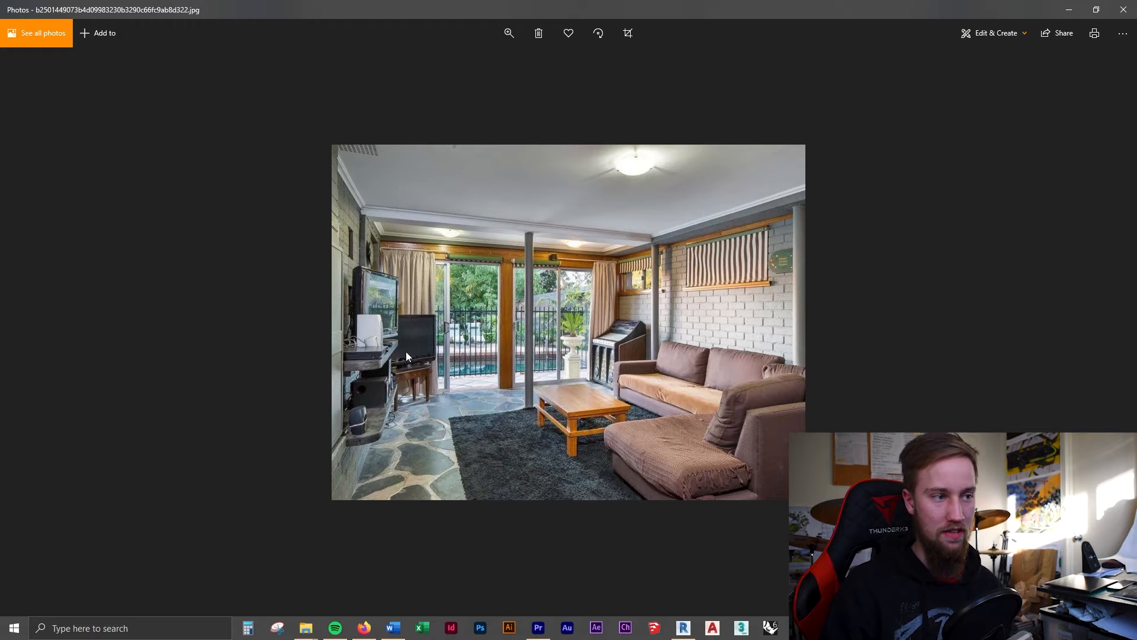
mouse_move(1066, 9)
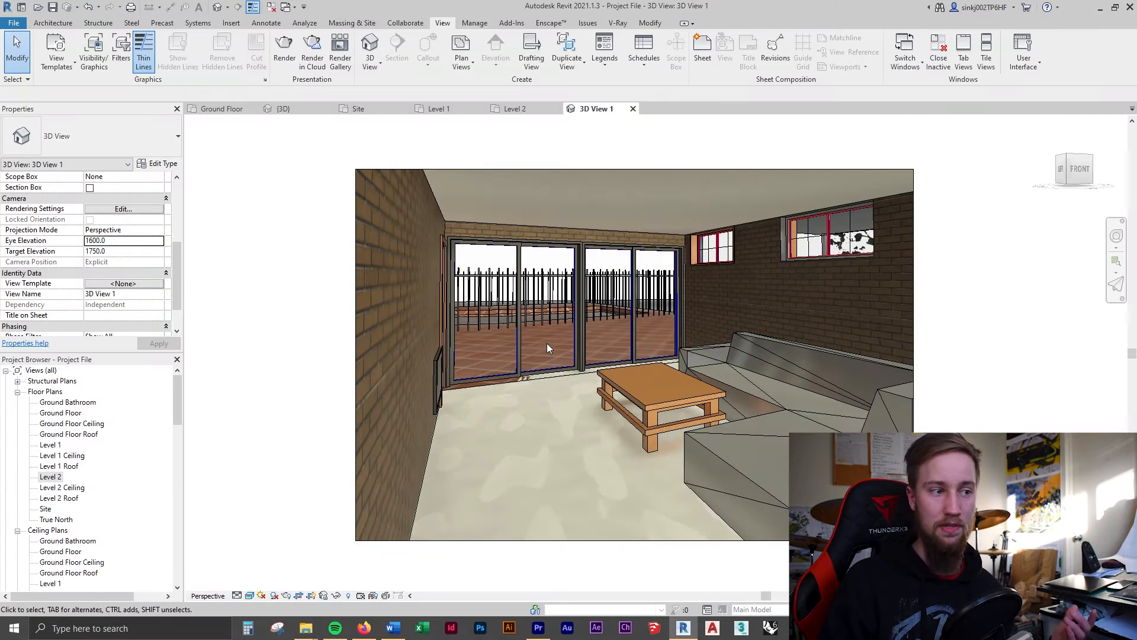
mouse_move(540, 358)
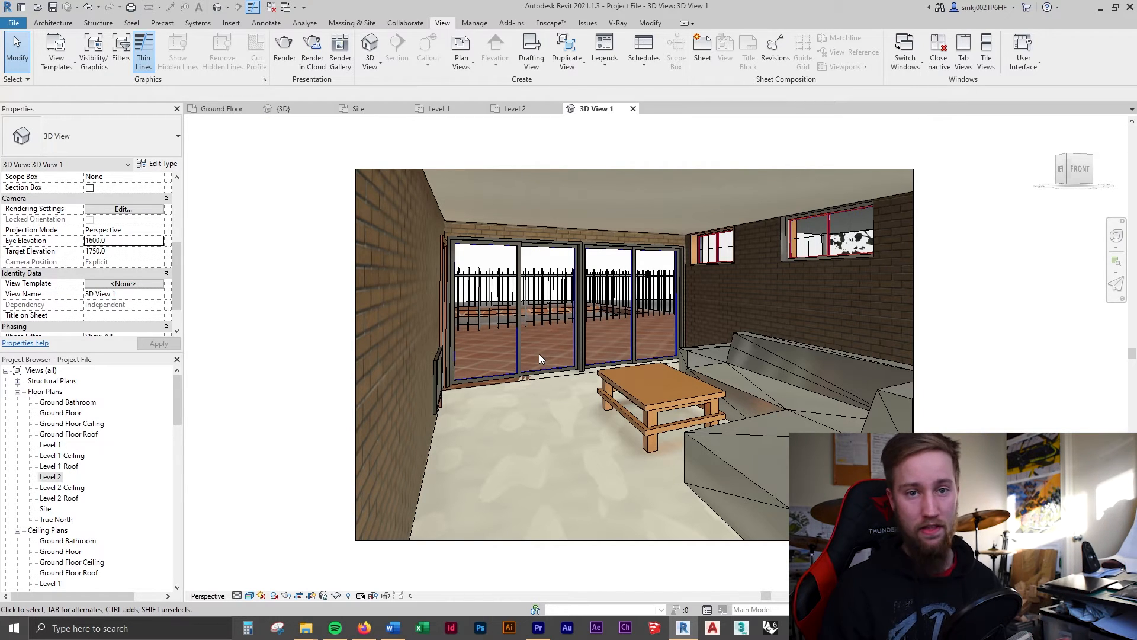
Review the 3D house view and Ground Floor plan, then open interior camera view 3D View 1
left_click(282, 108)
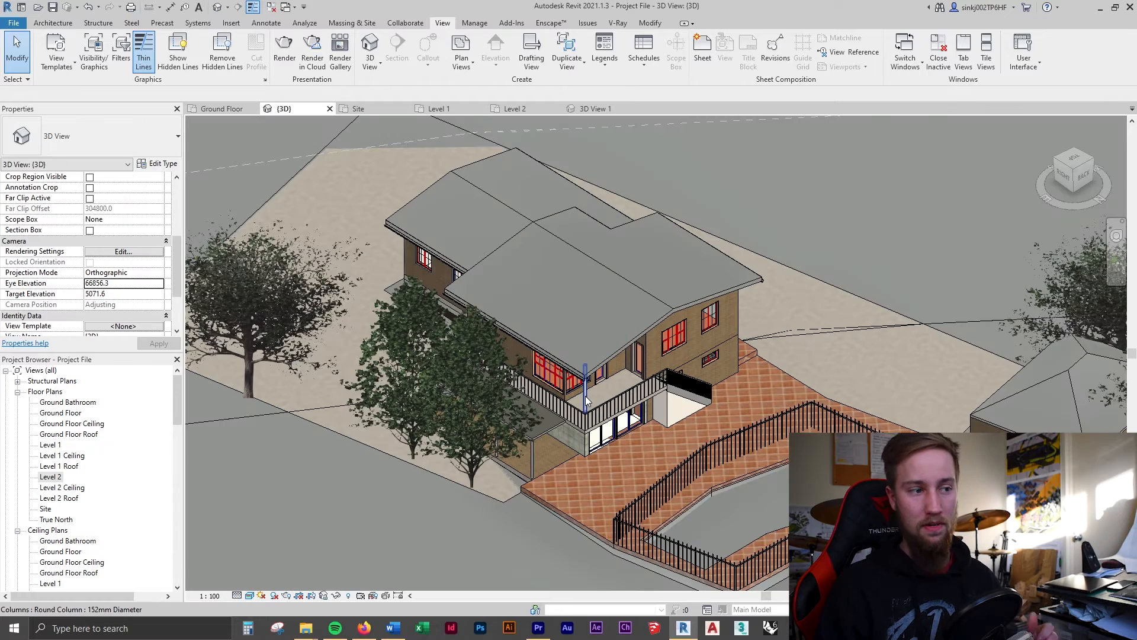
left_click(580, 377)
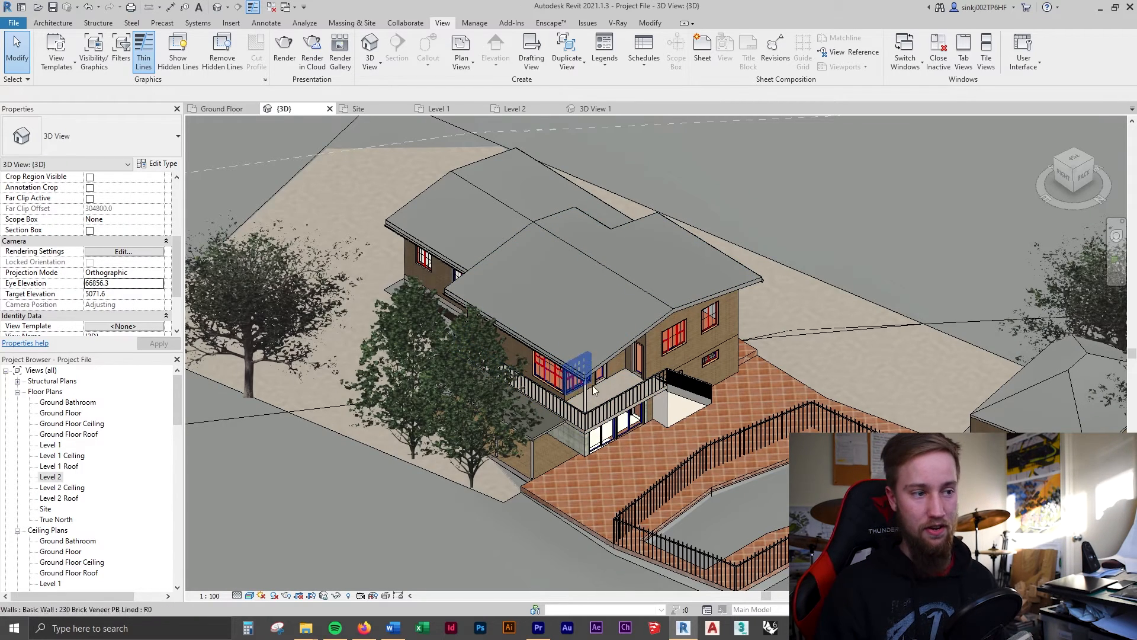
left_click(417, 141)
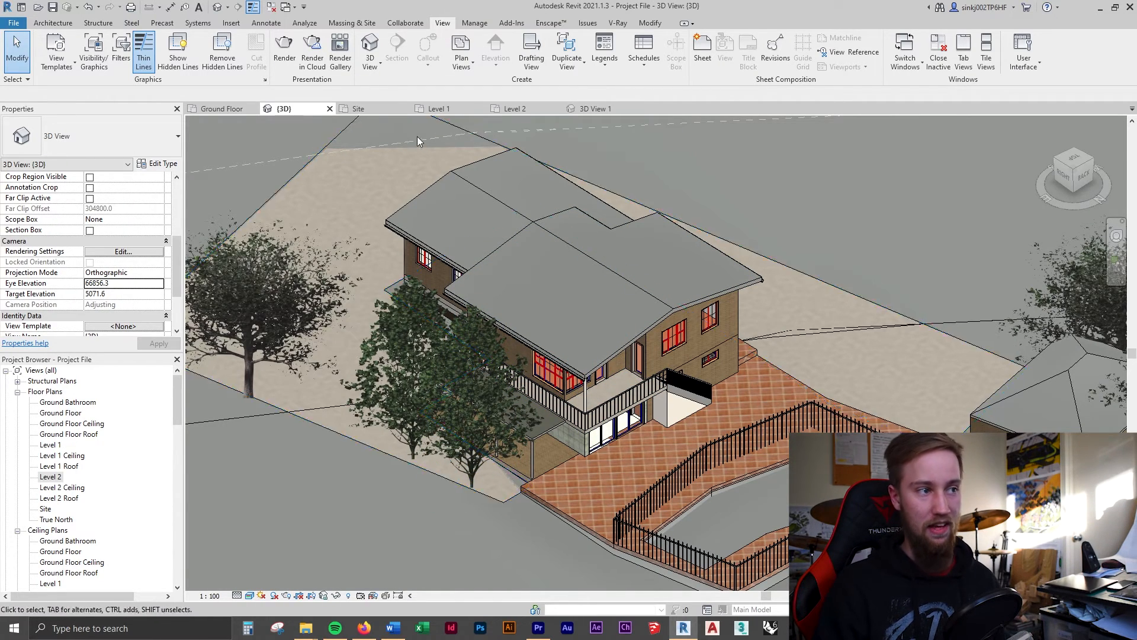
mouse_move(841, 377)
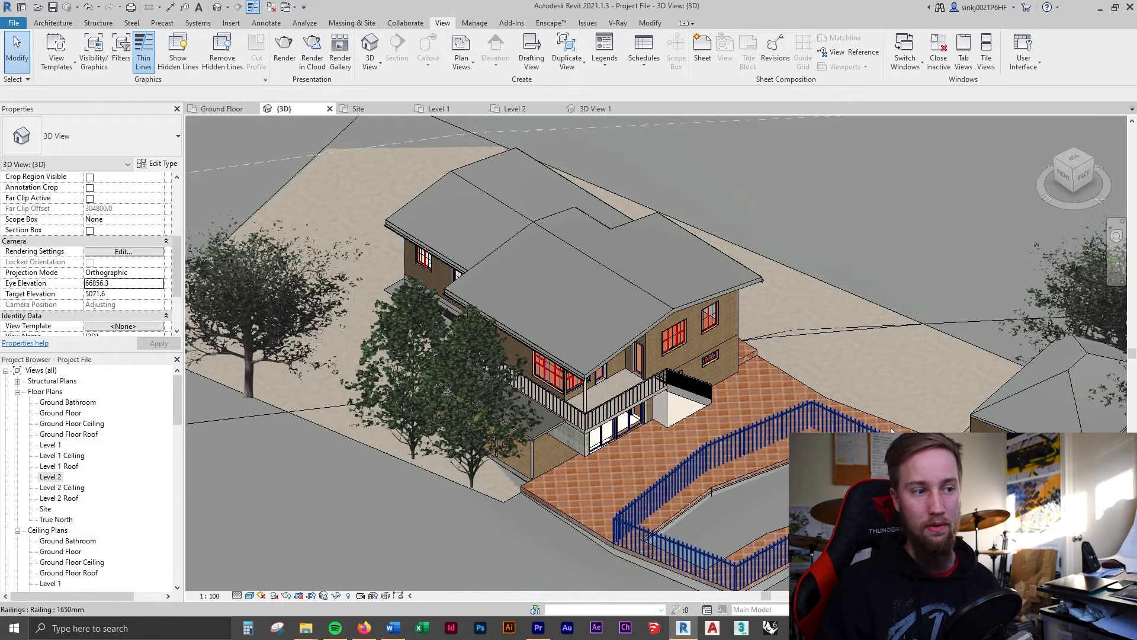
left_click(571, 300)
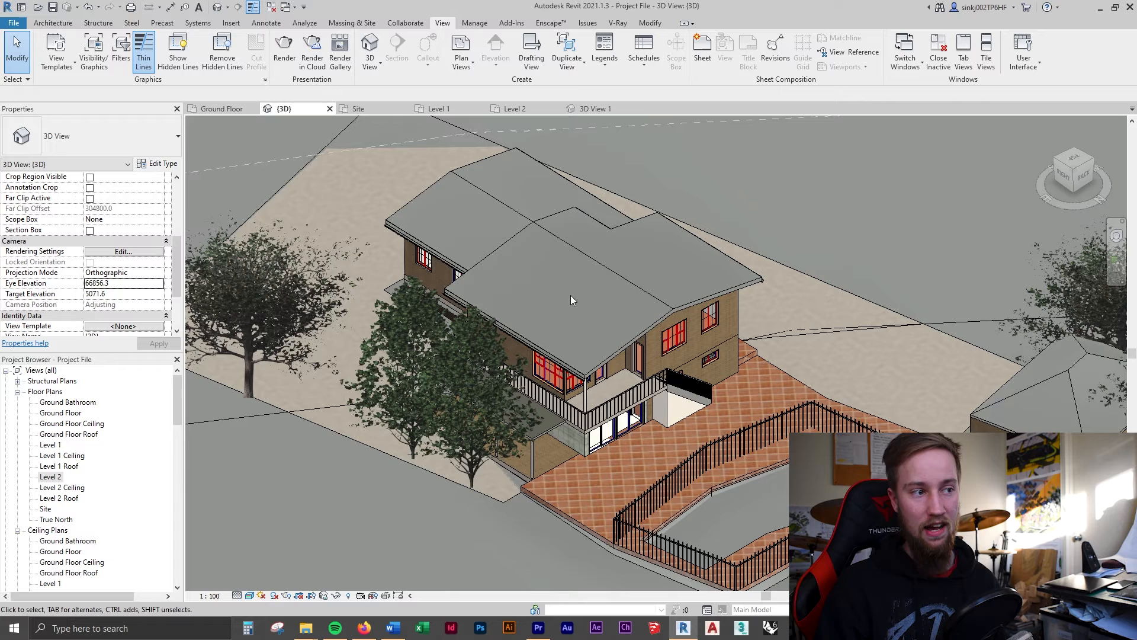
left_click(623, 413)
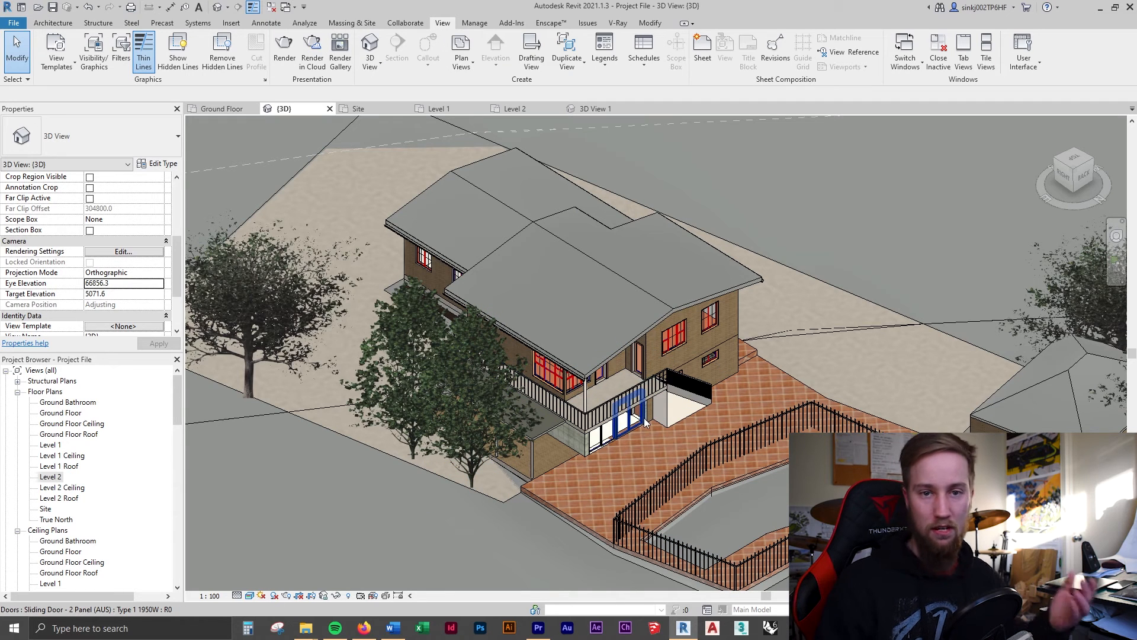
mouse_move(644, 423)
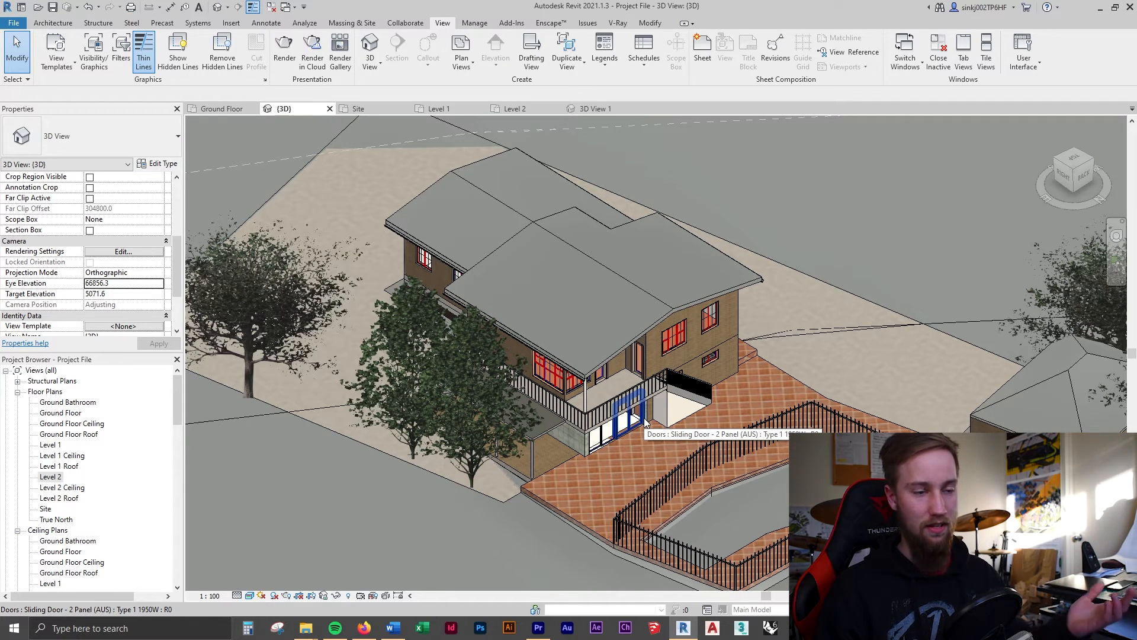
mouse_move(514, 383)
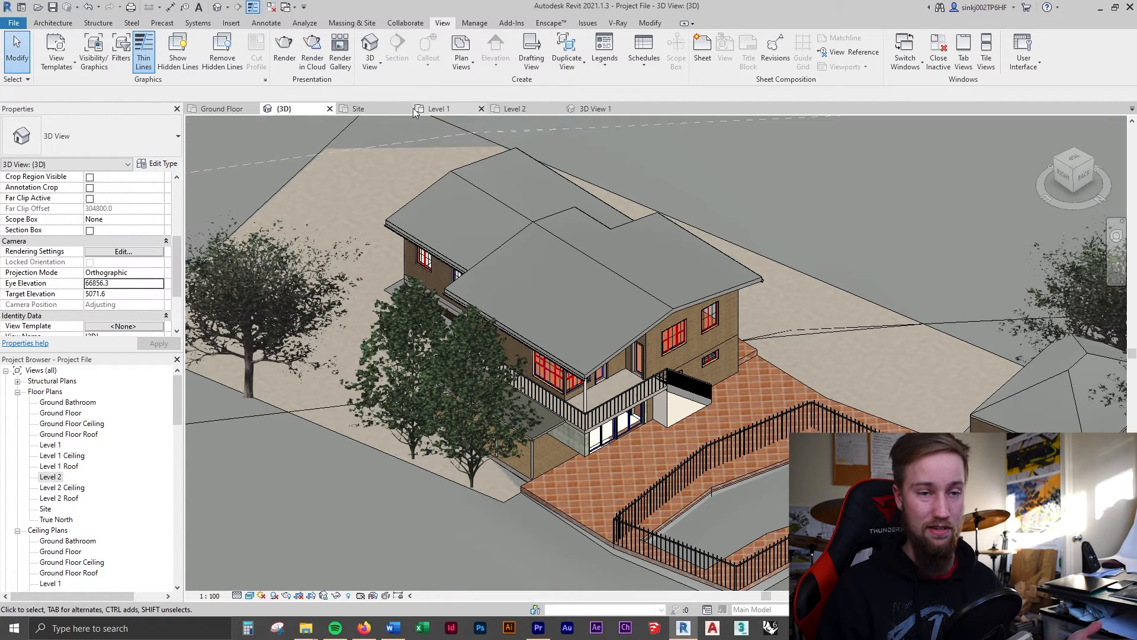
mouse_move(221, 108)
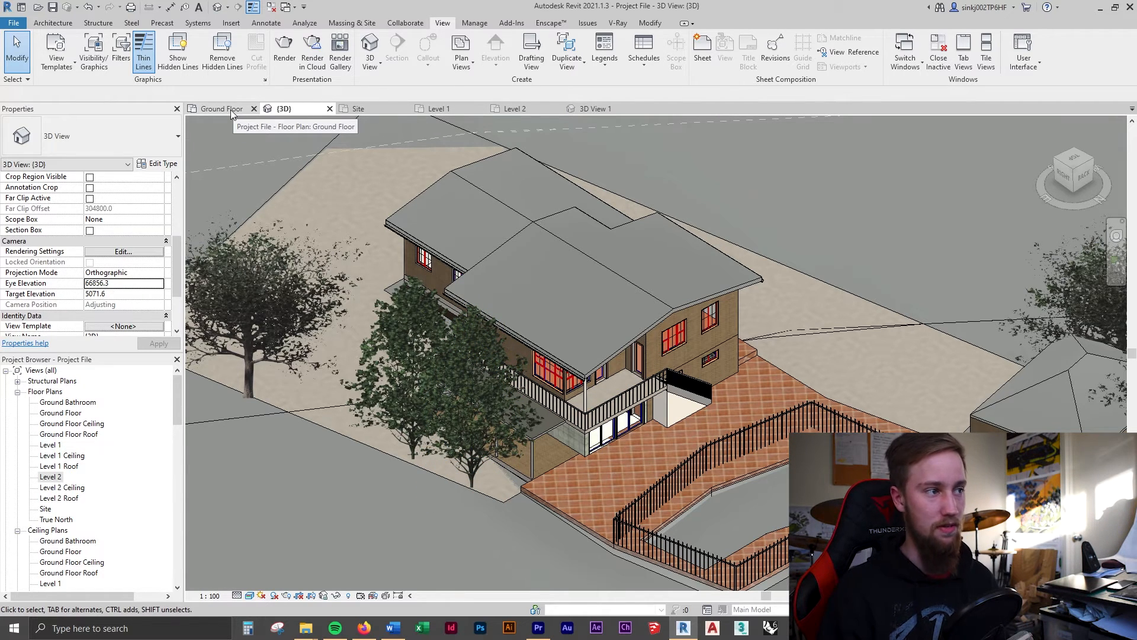
left_click(220, 108)
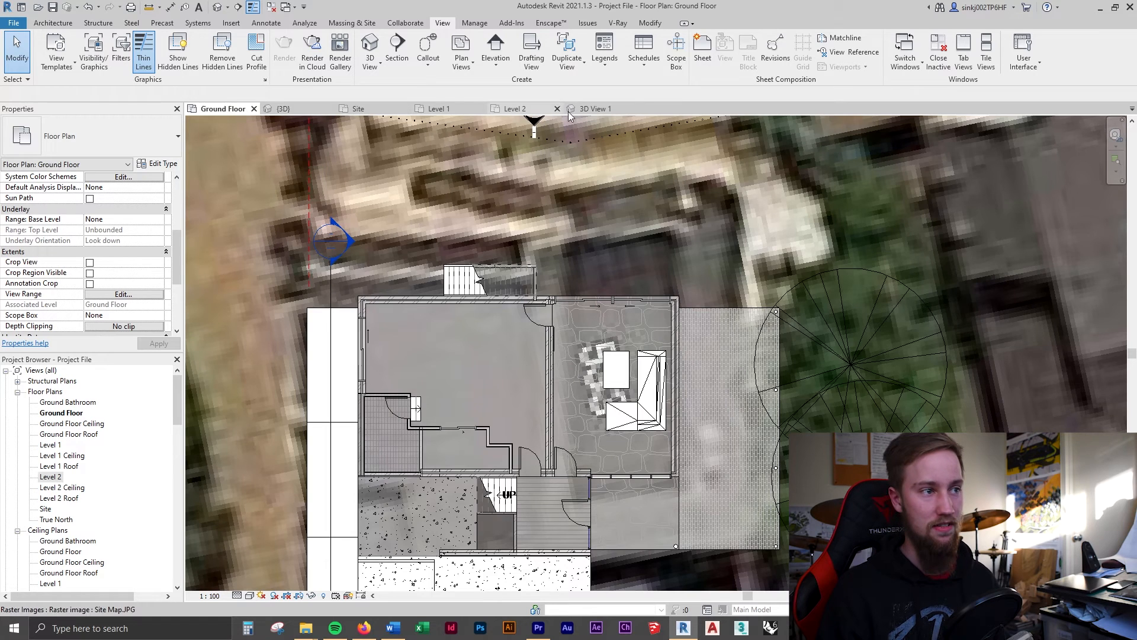
left_click(598, 107)
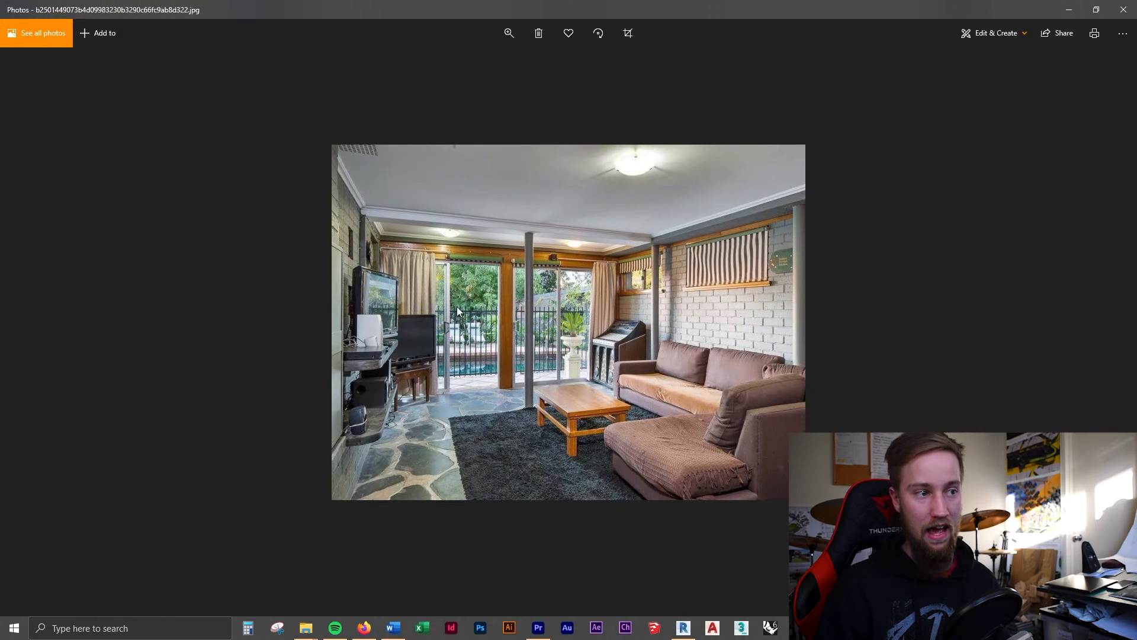
mouse_move(417, 373)
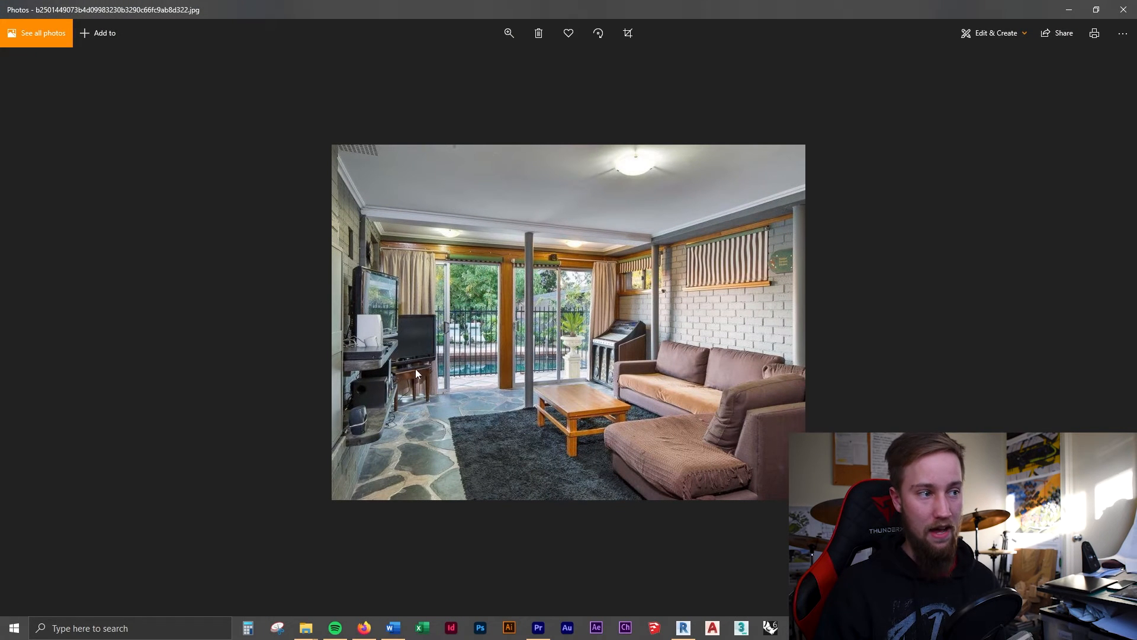
mouse_move(486, 442)
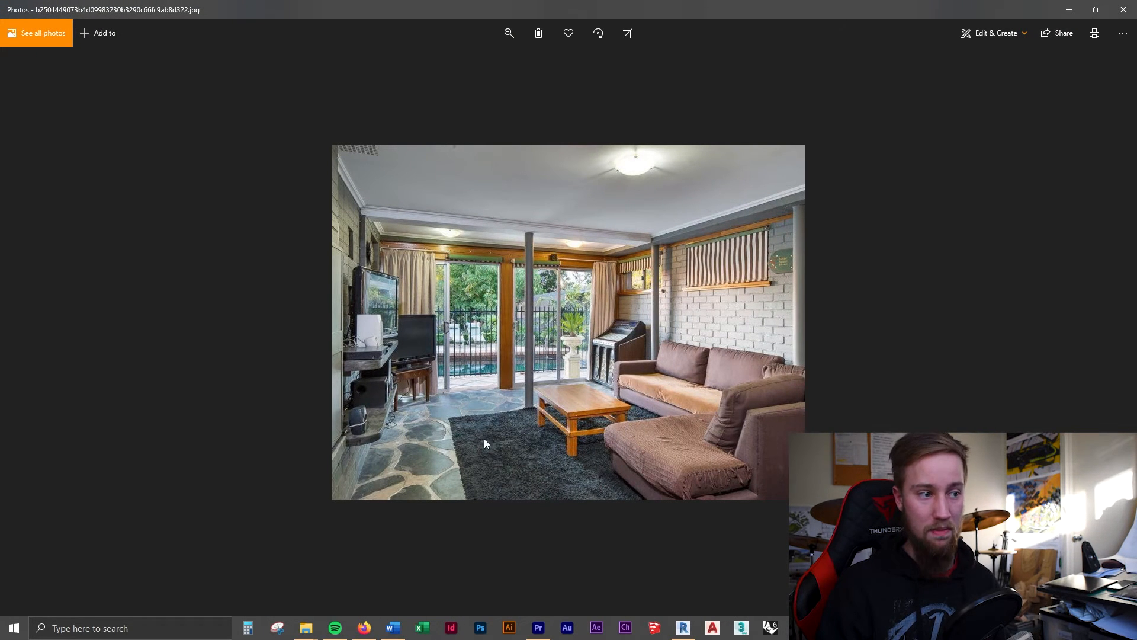
mouse_move(356, 288)
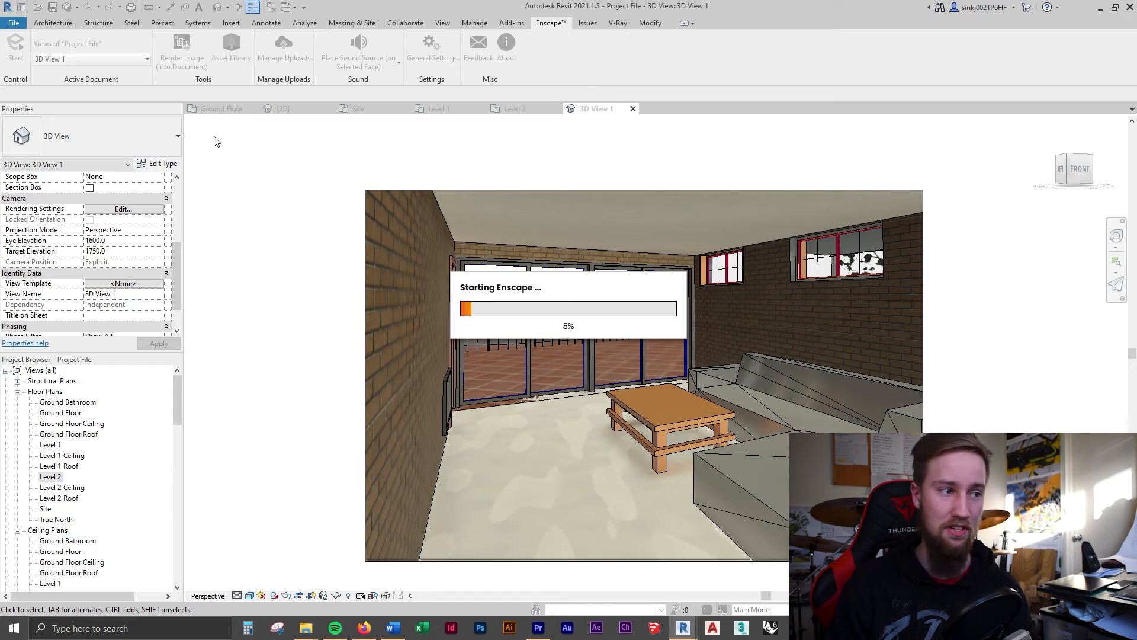
mouse_move(667, 511)
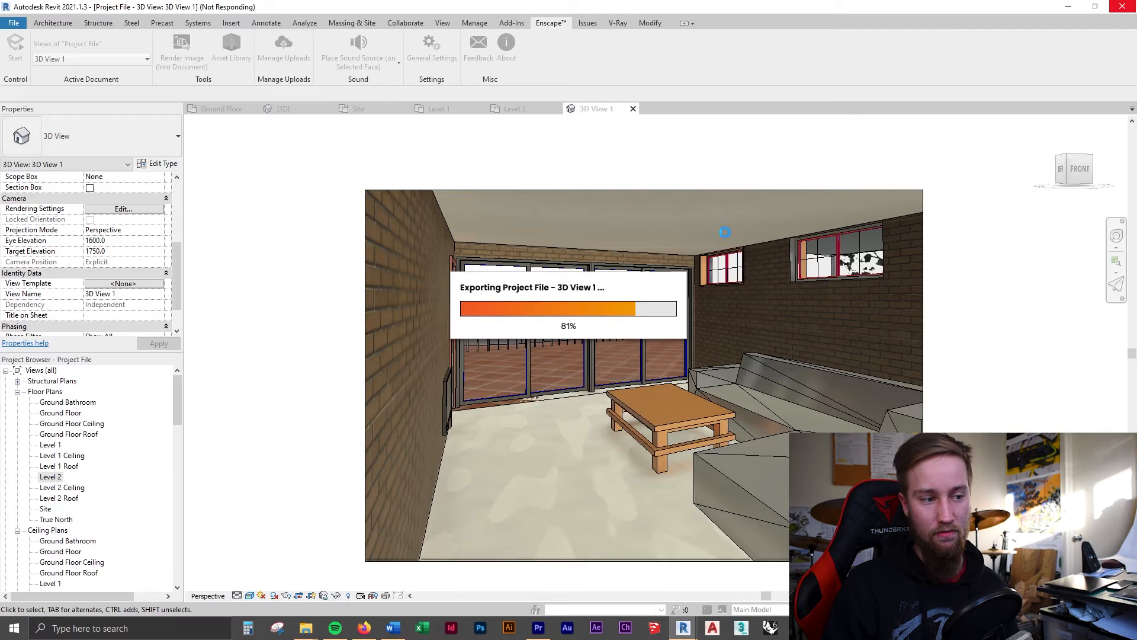
mouse_move(756, 281)
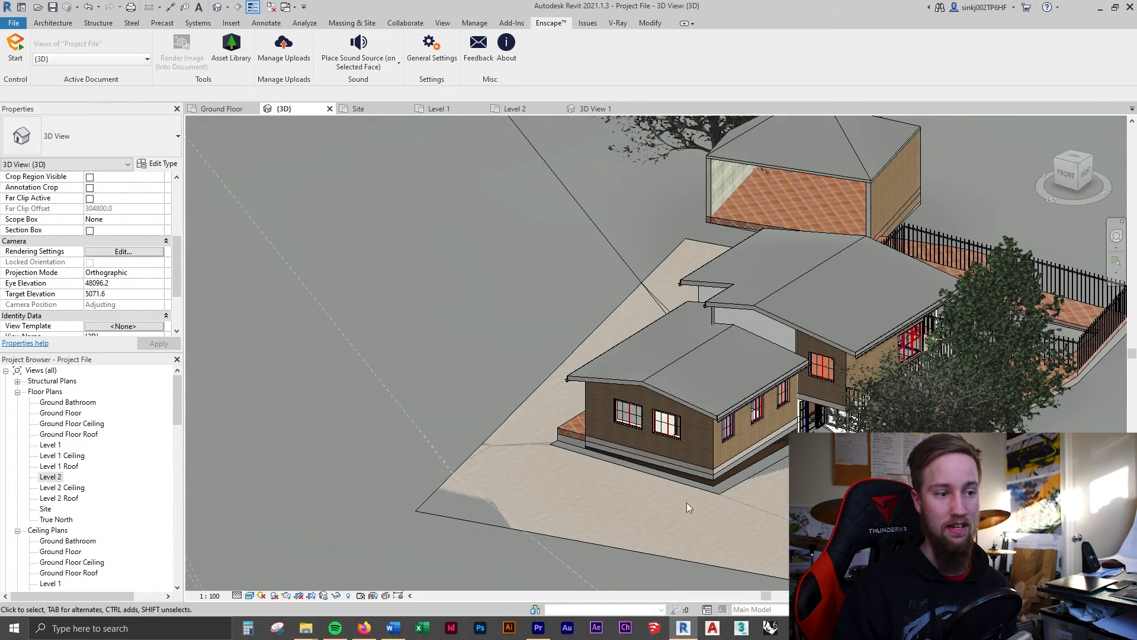
mouse_move(721, 500)
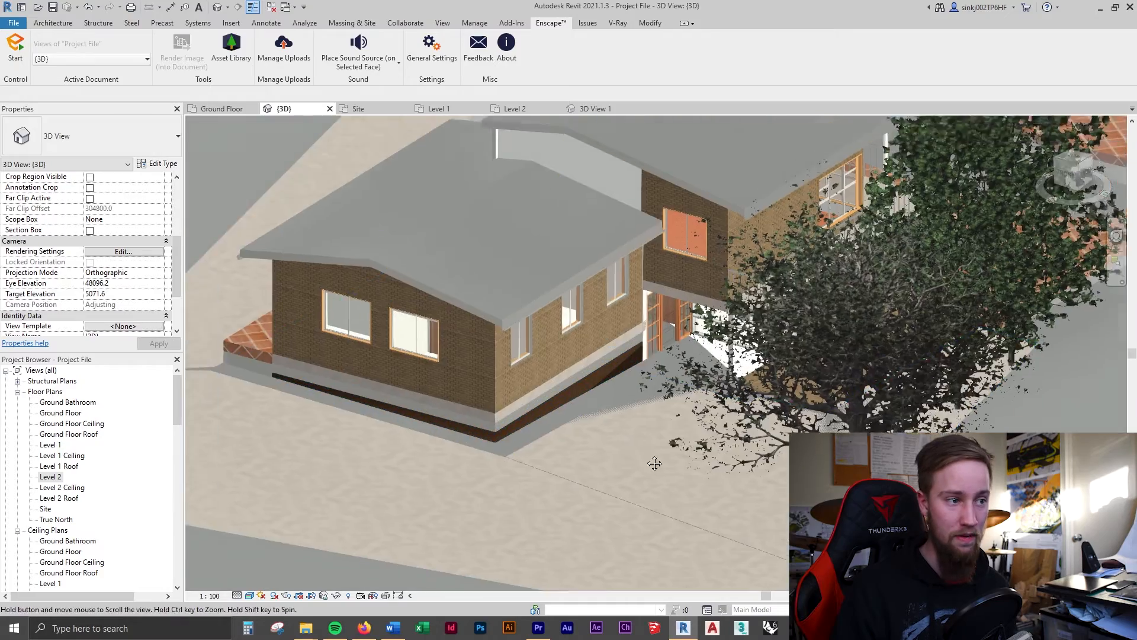
From the Ground Floor plan, start placing a new exterior perspective camera
left_click(222, 108)
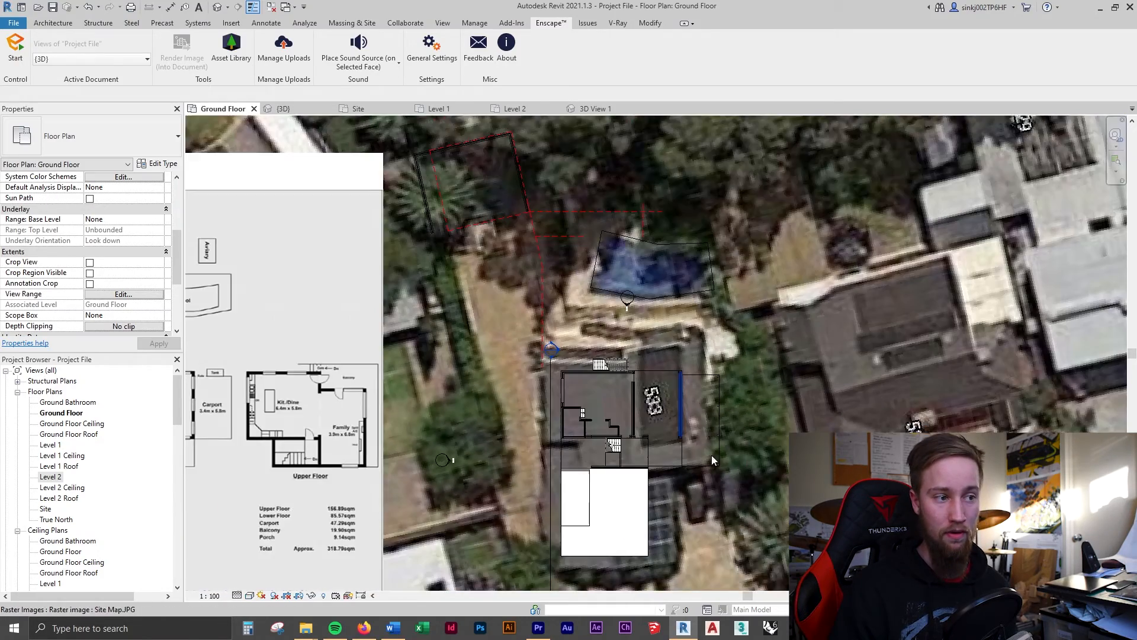
left_click(442, 22)
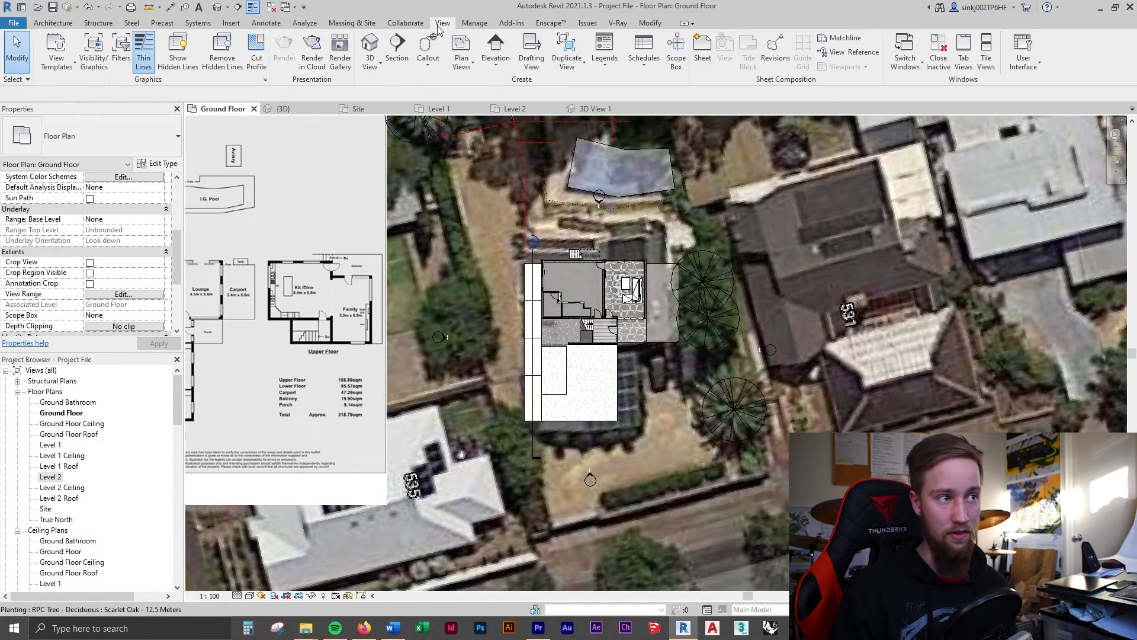
left_click(369, 51)
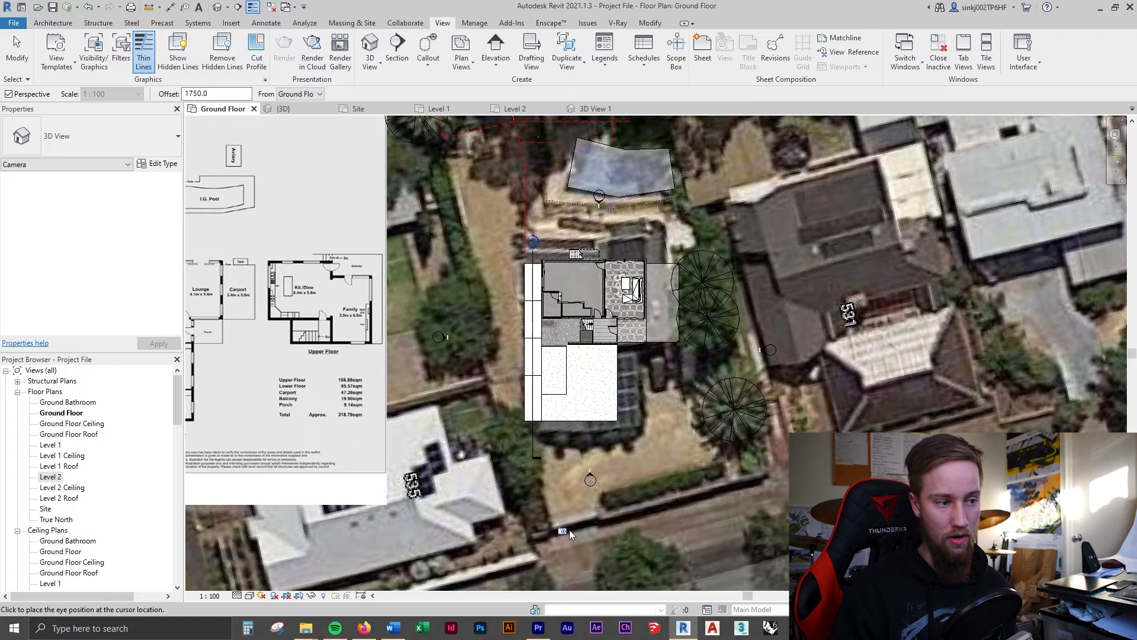
mouse_move(710, 478)
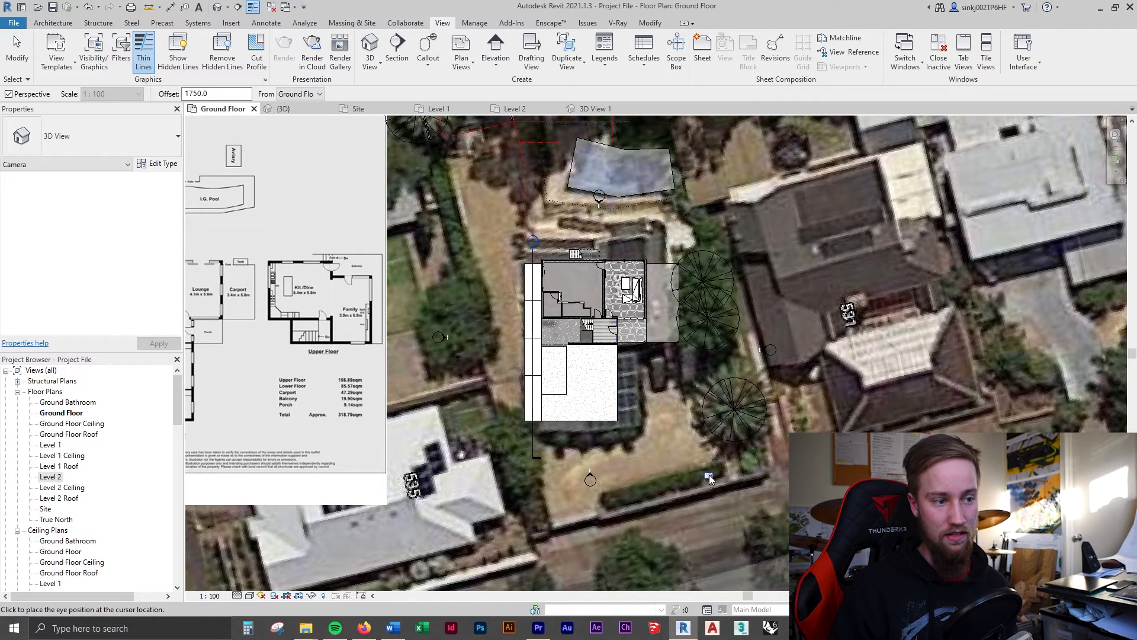
mouse_move(694, 464)
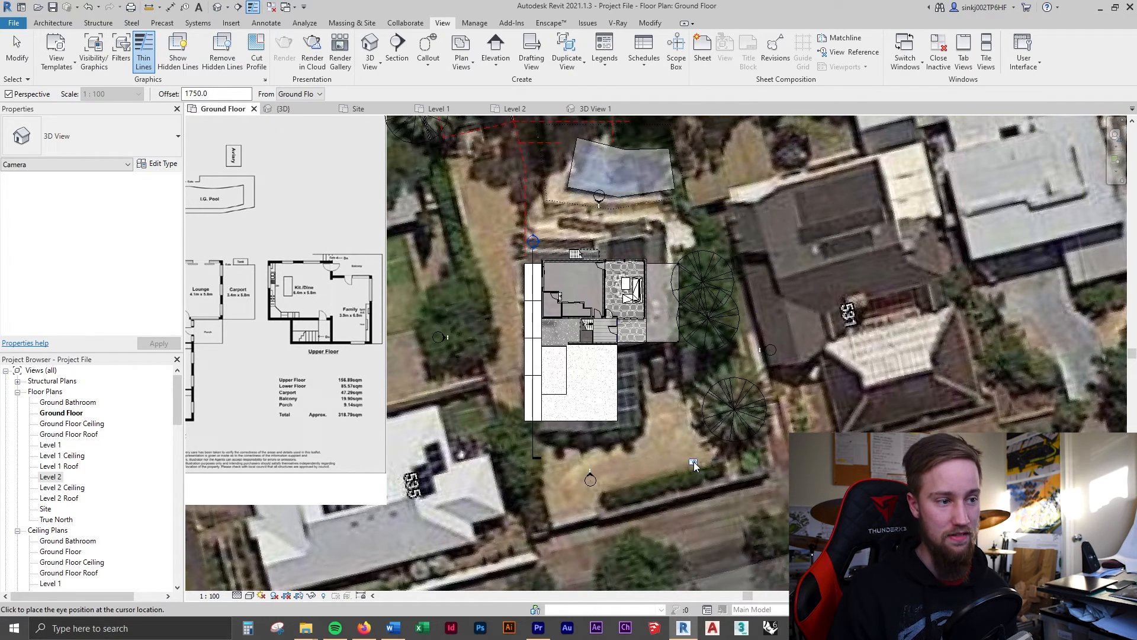
mouse_move(709, 474)
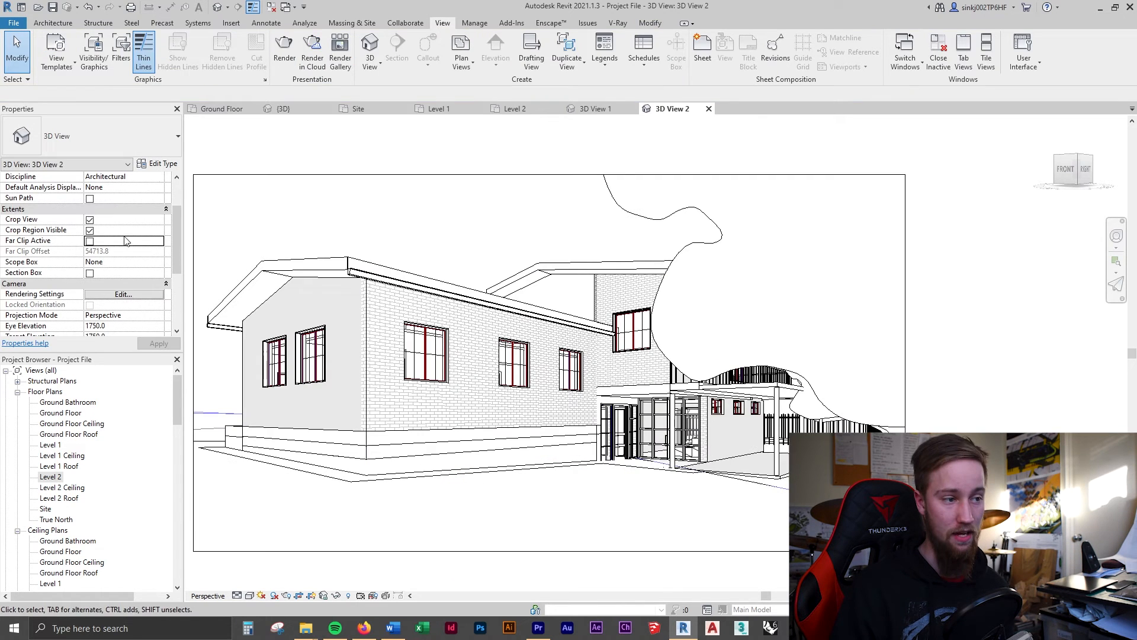
Select 3D View 2's crop boundary, then close it and return to 3D View 1
scroll("down", 3)
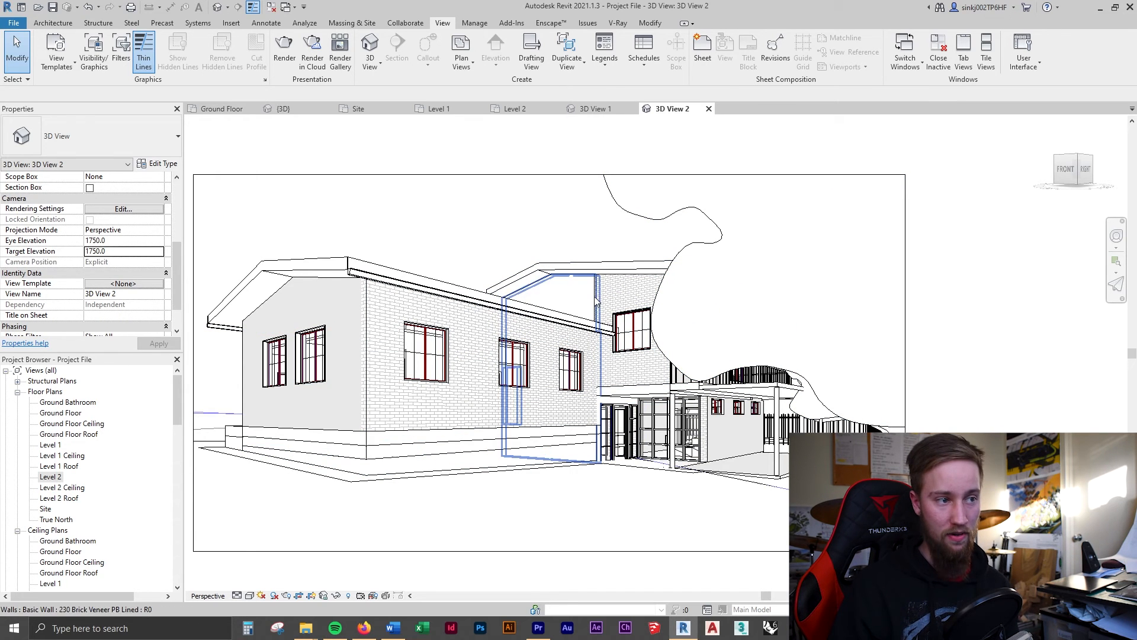
left_click(551, 296)
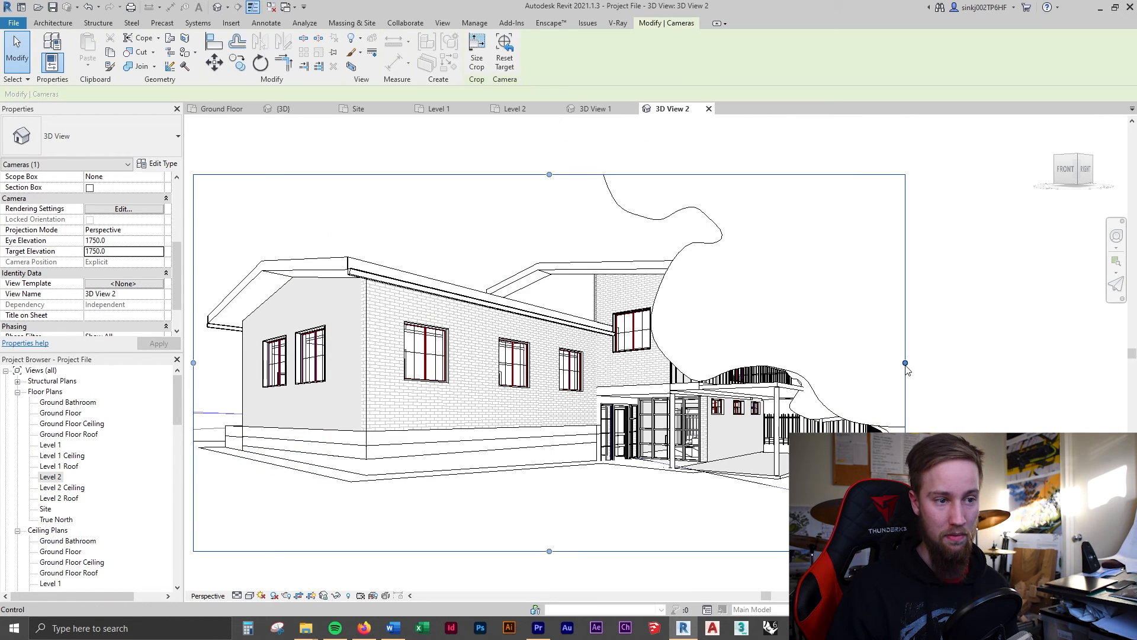
left_click(732, 468)
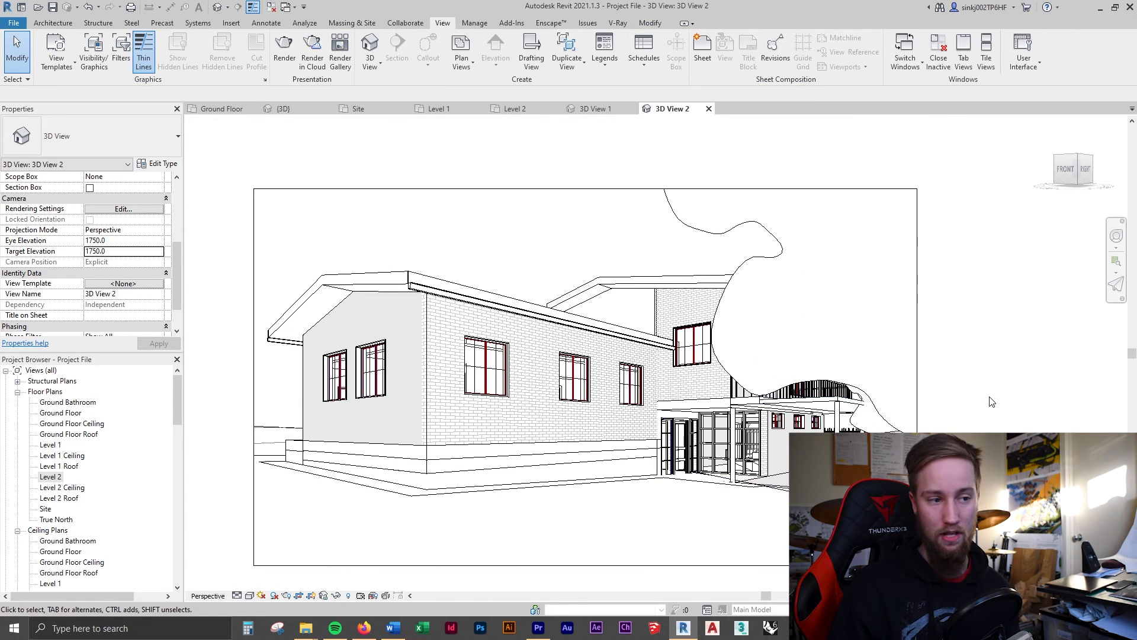
mouse_move(960, 405)
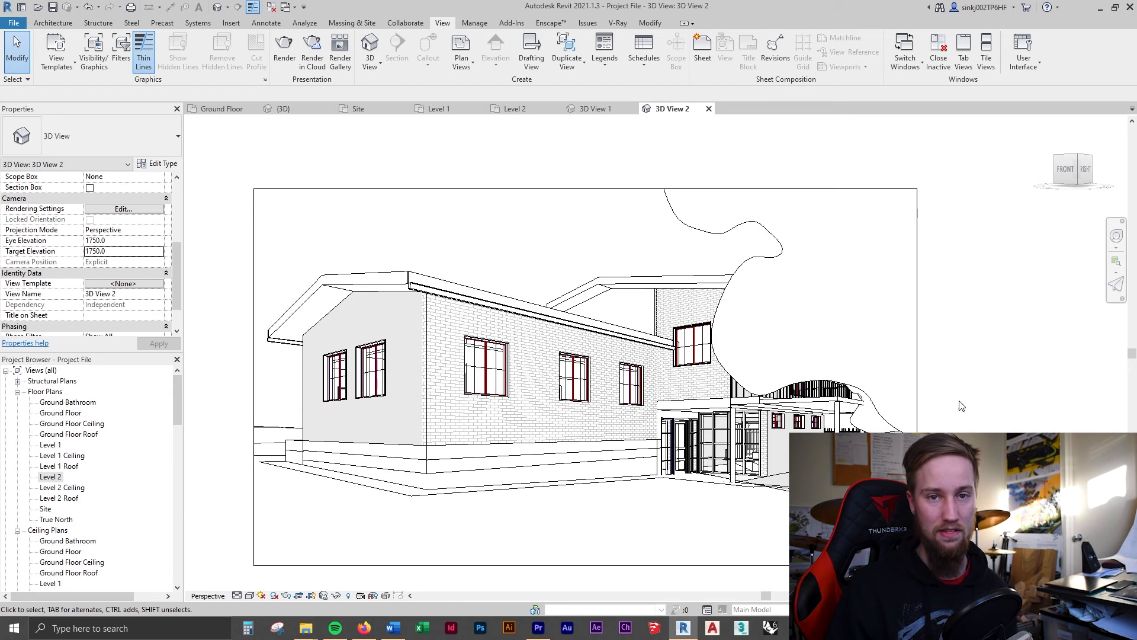
left_click(597, 107)
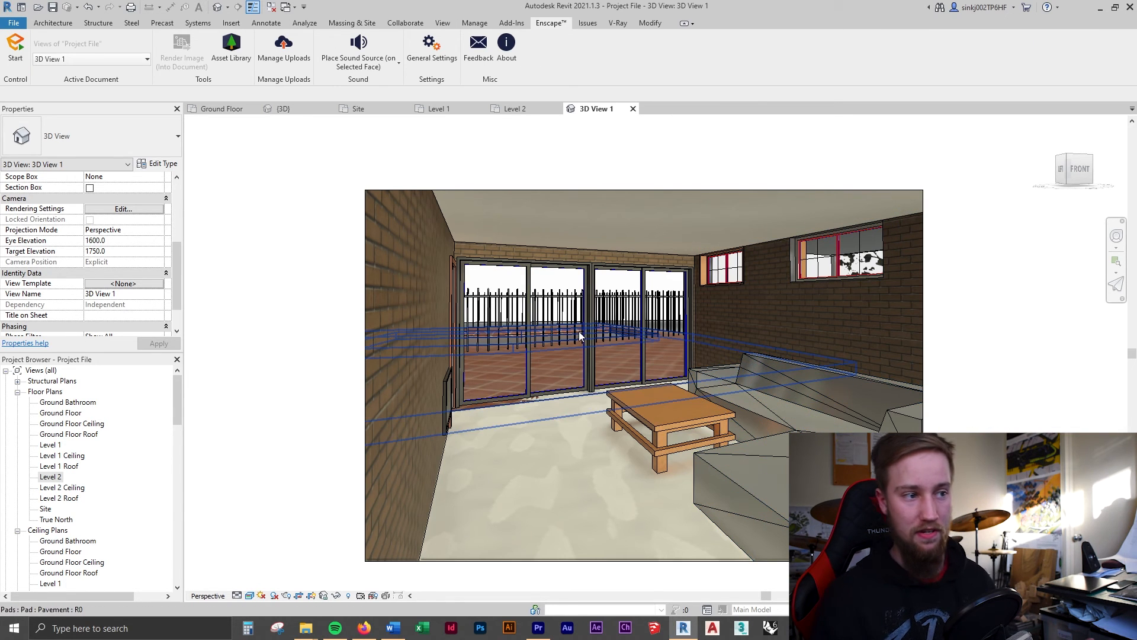